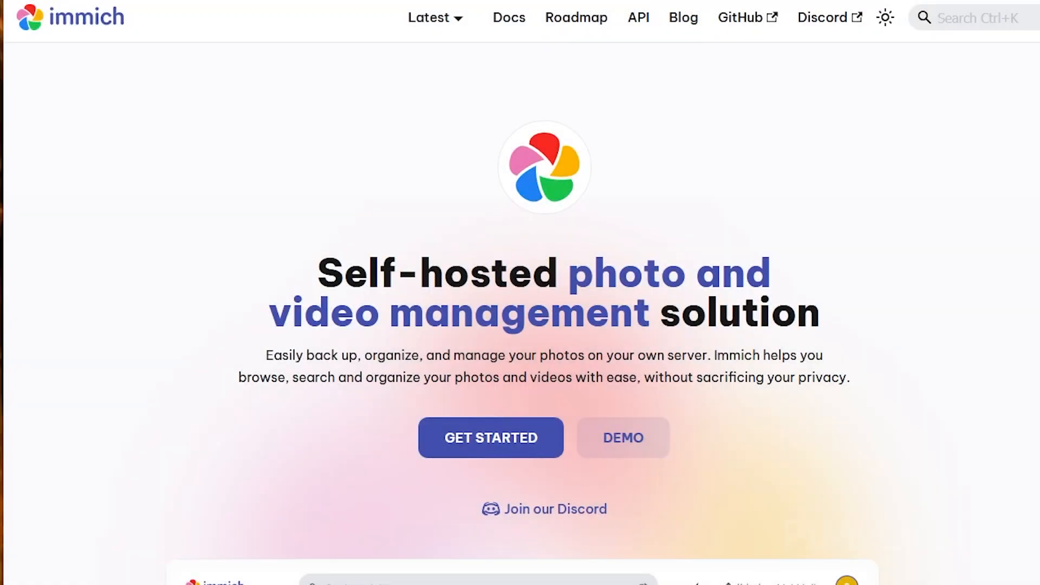
Scroll through the Immich homepage and docs Introduction, then go to the Comparison page
{"action": "scroll", "scroll_direction": "down", "scroll_amount": 3}
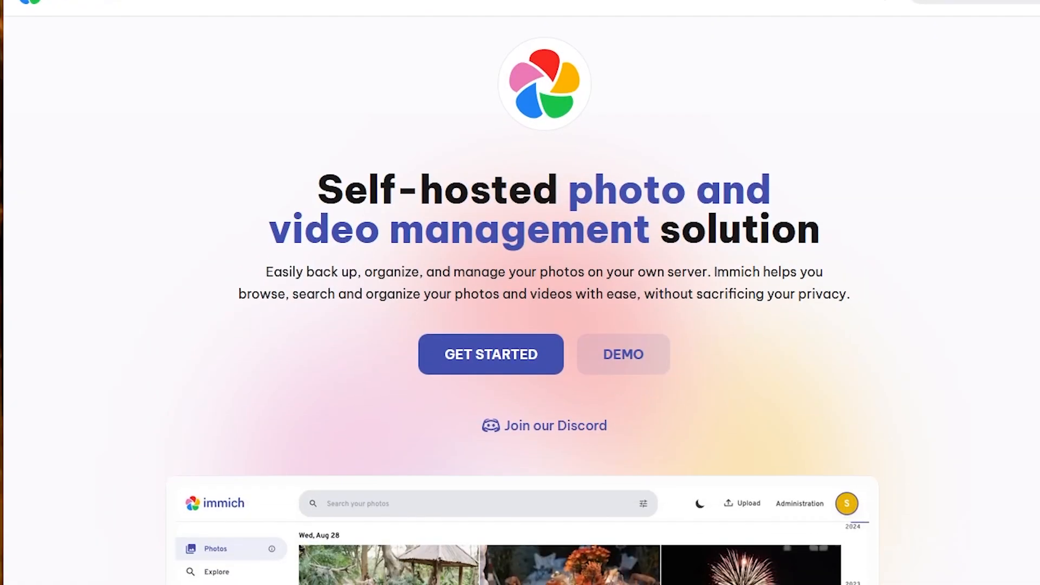
{"action": "scroll", "scroll_direction": "up", "scroll_amount": 3}
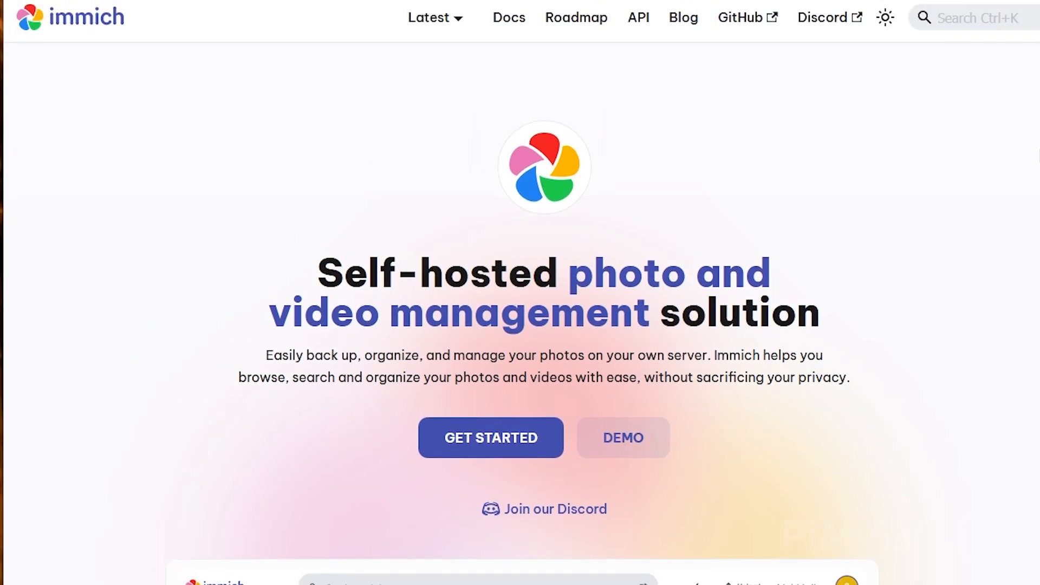
{"action": "scroll", "scroll_direction": "down", "scroll_amount": 3}
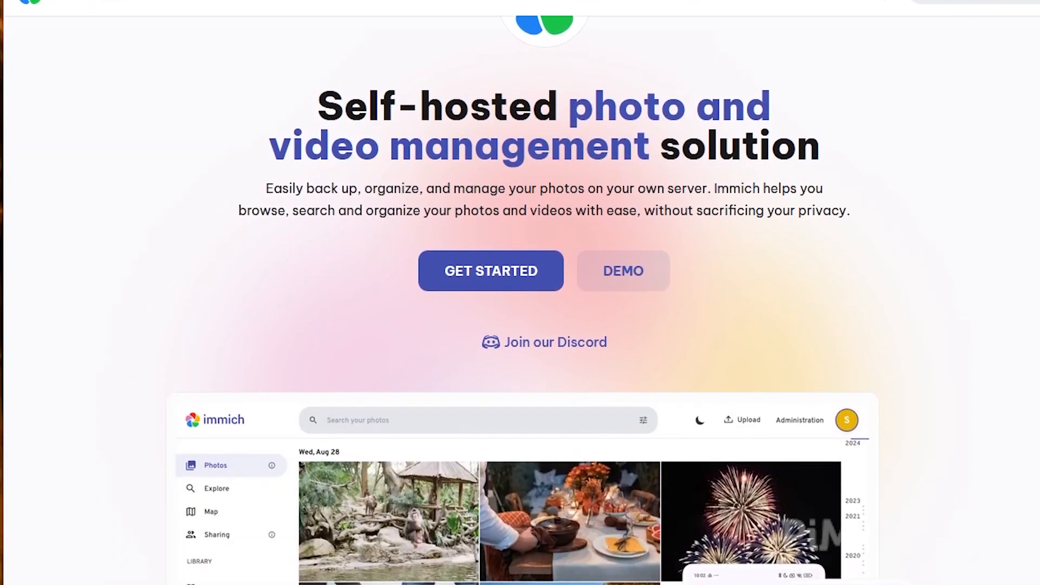
{"action": "scroll", "scroll_direction": "down", "scroll_amount": 3}
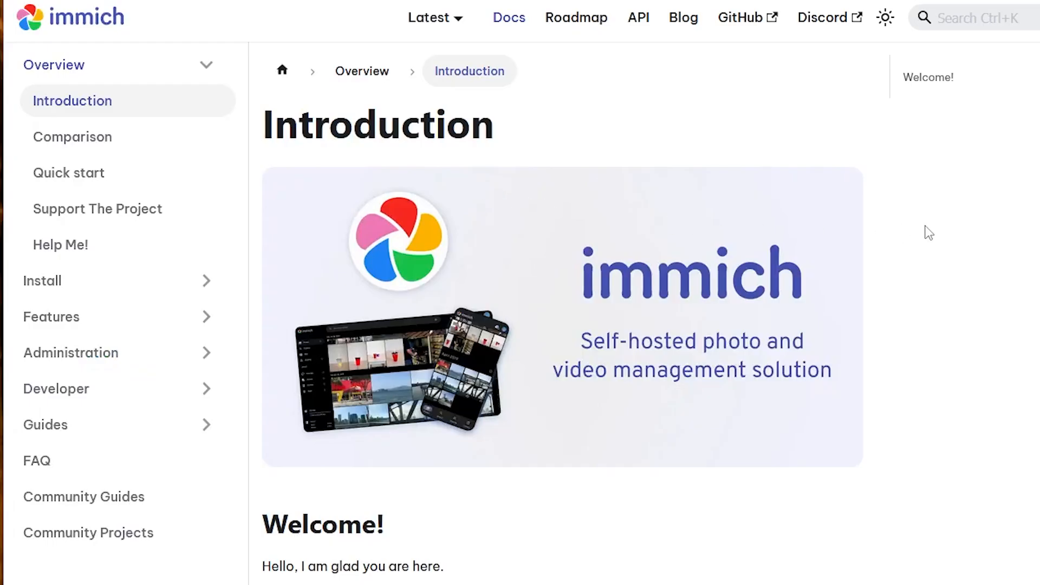
{"action": "mouse_move", "coordinate": [1018, 193]}
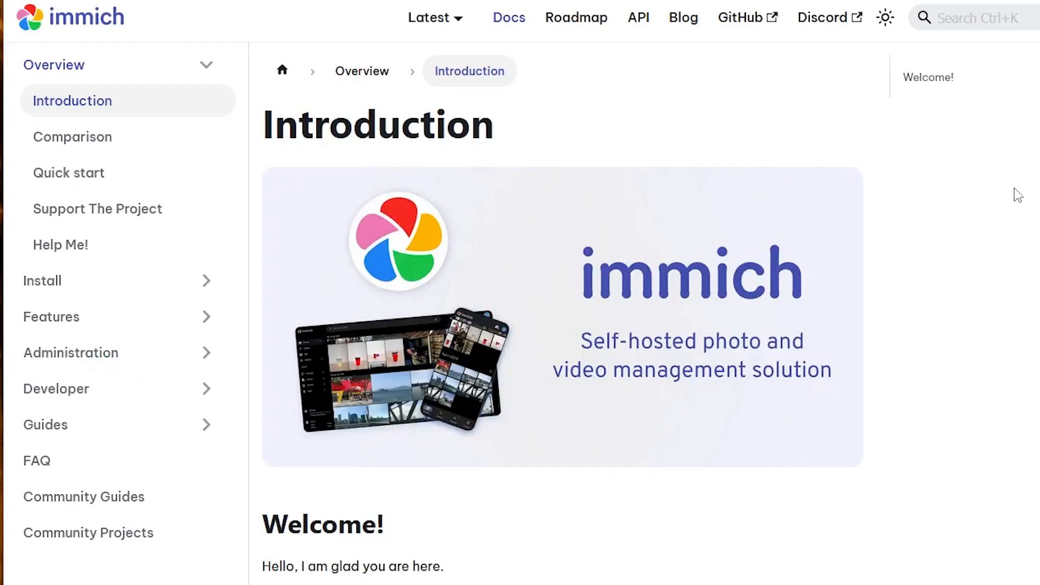
{"action": "scroll", "scroll_direction": "down", "scroll_amount": 3}
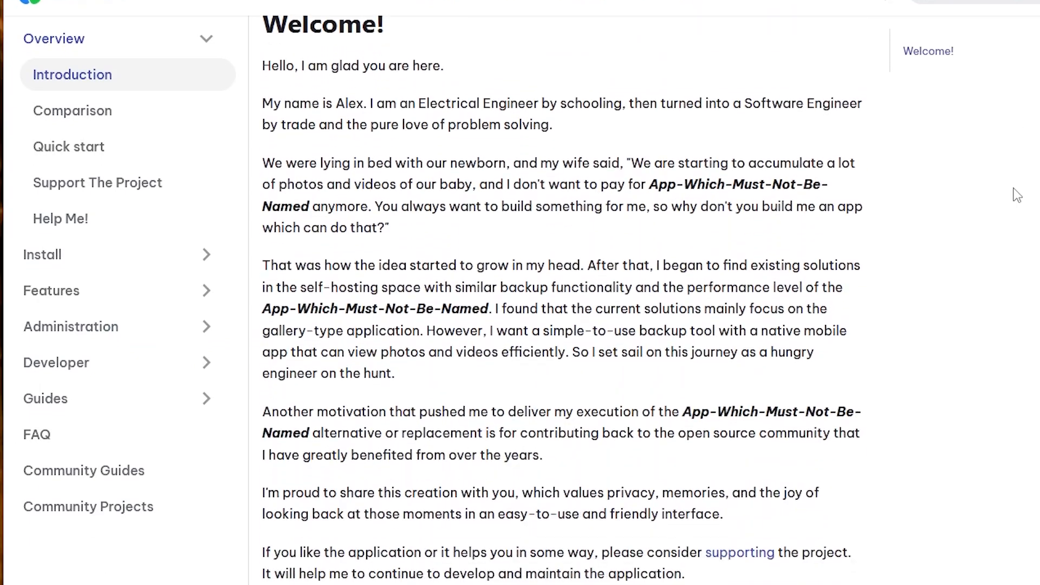
{"action": "left_click", "coordinate": [72, 110]}
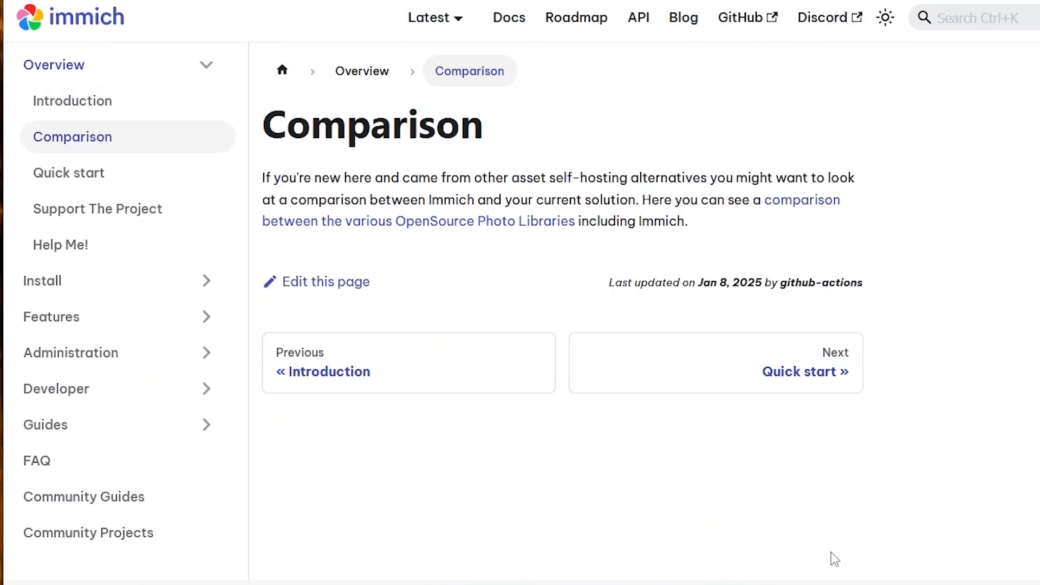
{"action": "mouse_move", "coordinate": [465, 219]}
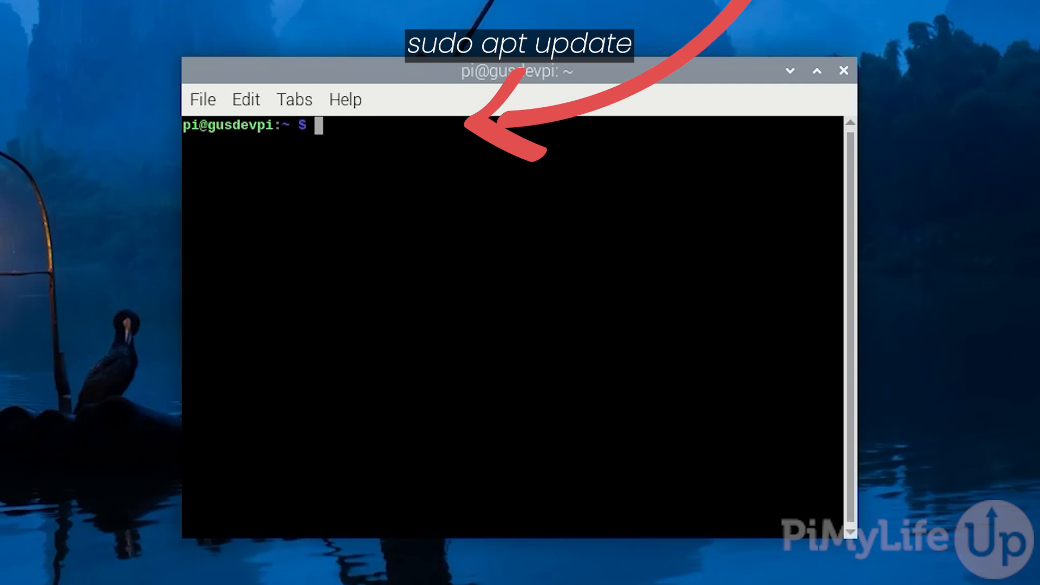
Run sudo apt update and sudo apt upgrade to bring the Pi's packages up to date
{"action": "type", "text": "su"}
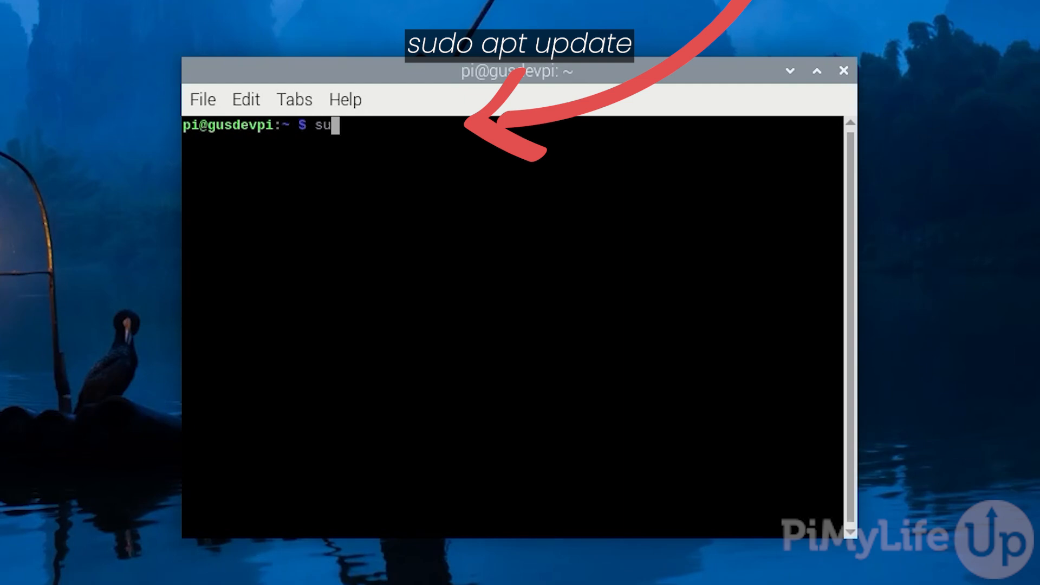
{"action": "type", "text": "do apt updat"}
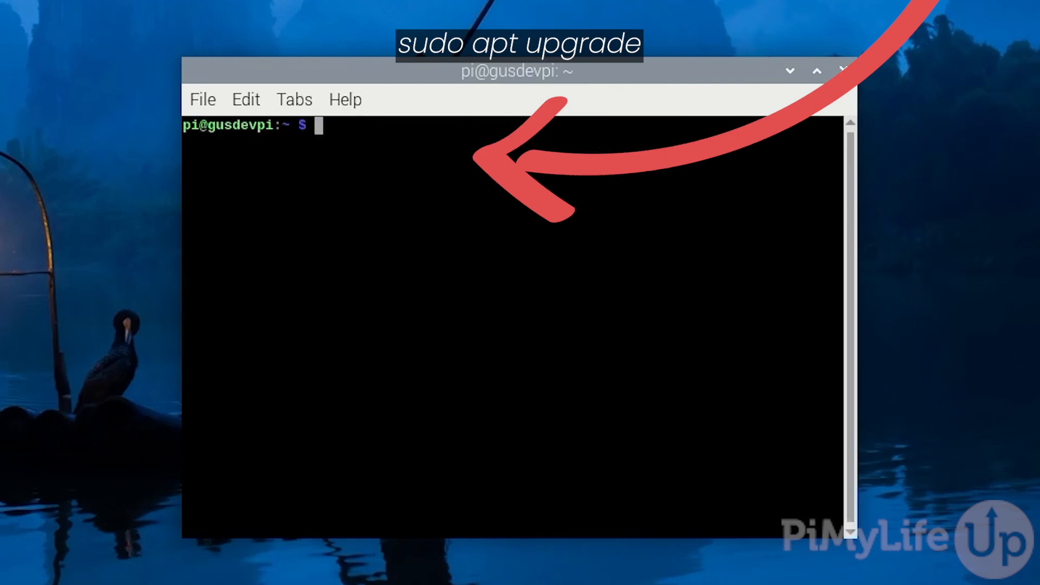
{"action": "type", "text": "sudo apt upgrad"}
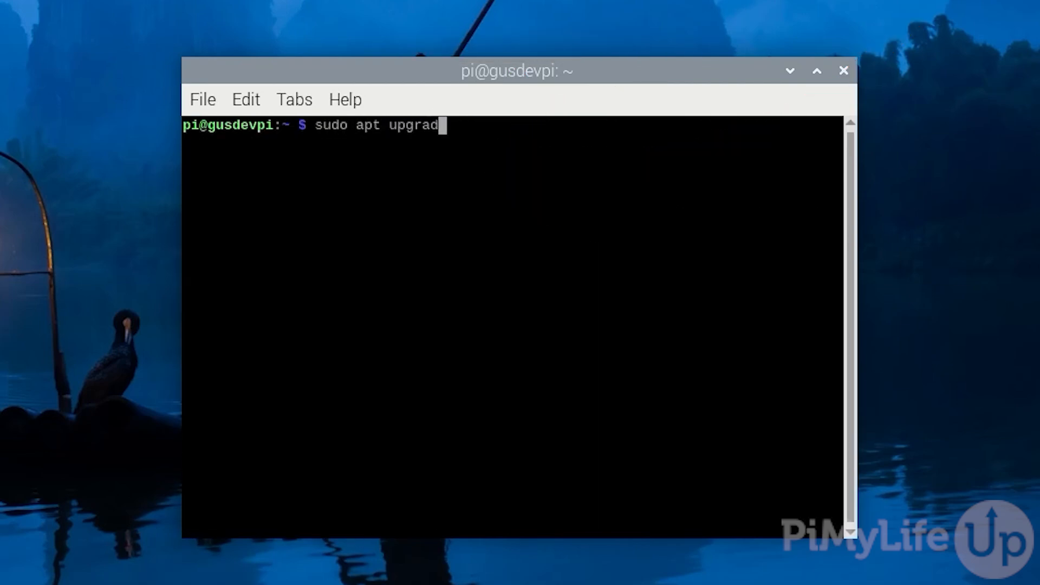
{"action": "key", "text": "Return"}
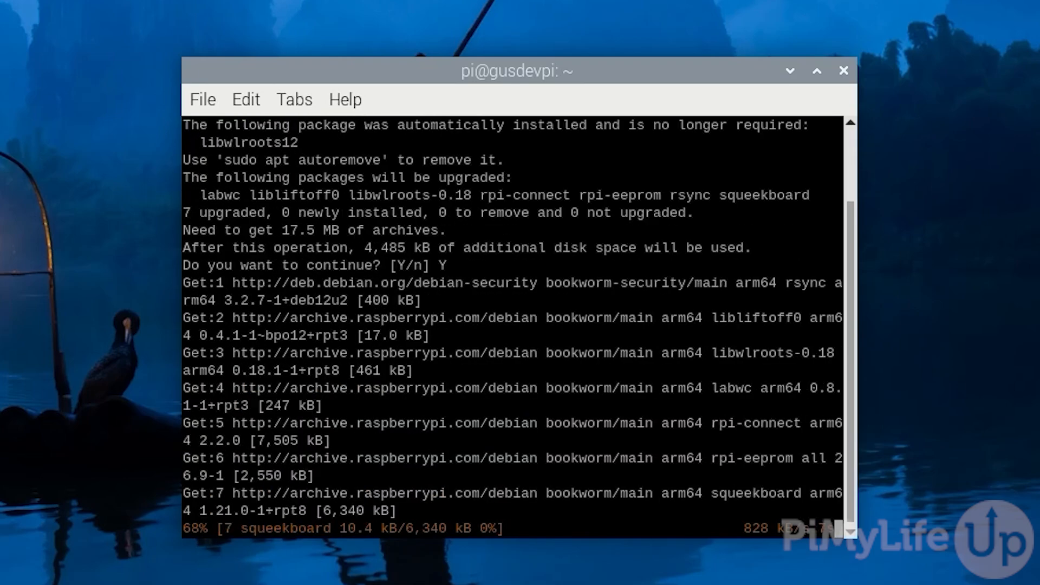
Clear the terminal output with the clear command
{"action": "type", "text": "clear"}
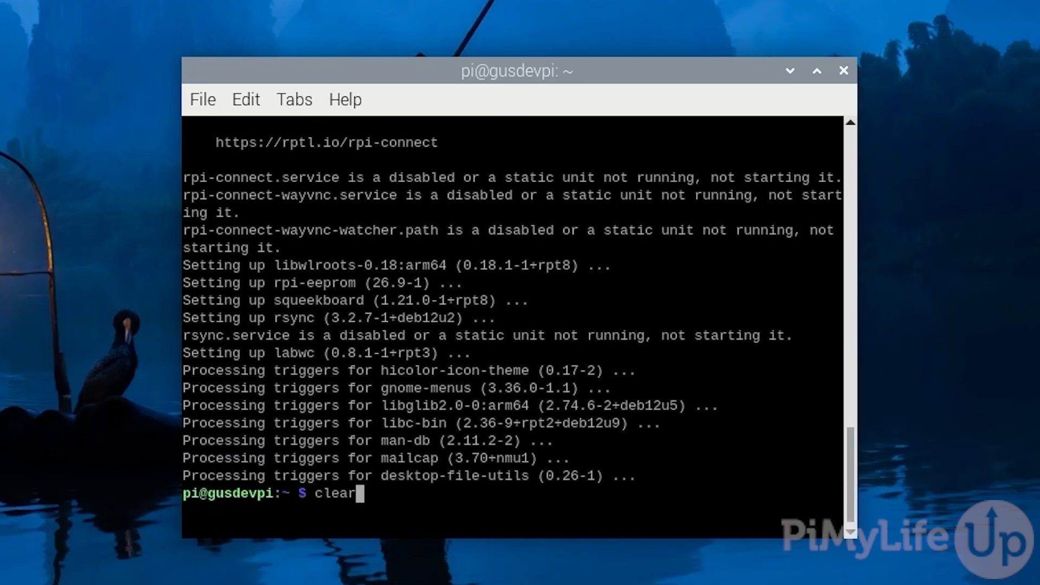
{"action": "key", "text": "Return"}
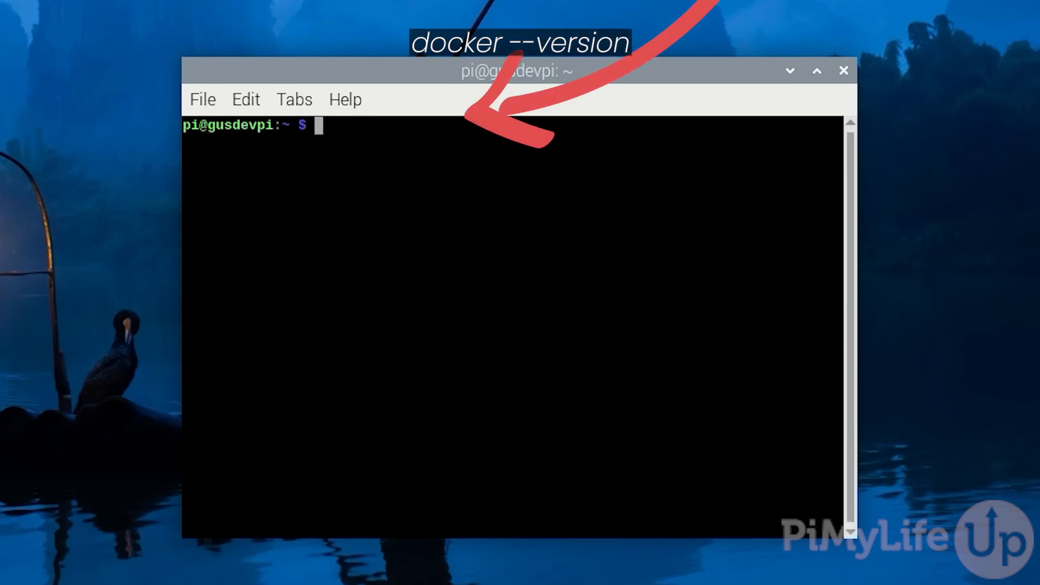
Check the installed Docker version with docker --version
{"action": "type", "text": "docker --v"}
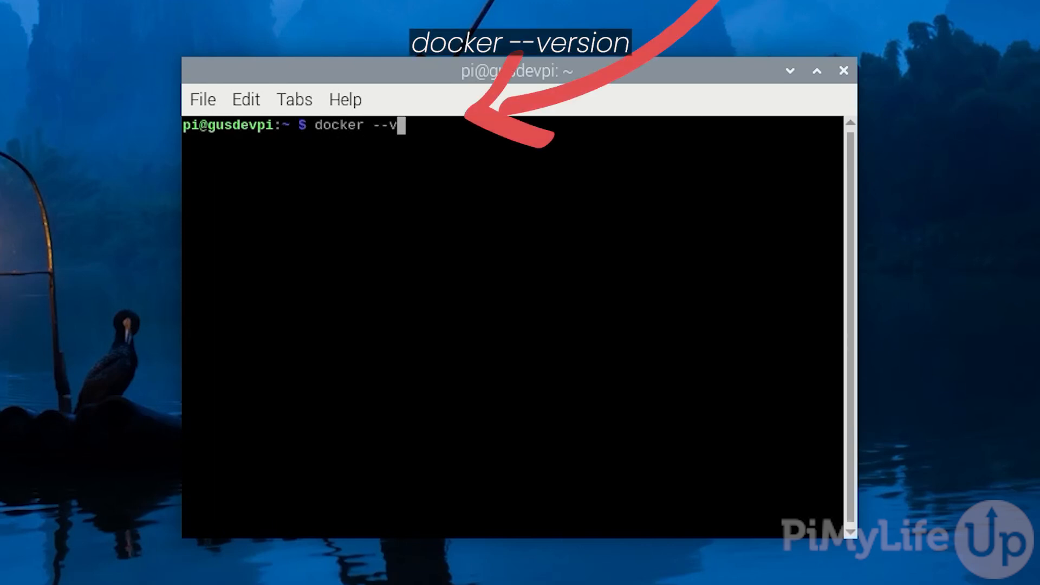
{"action": "key", "text": "Return"}
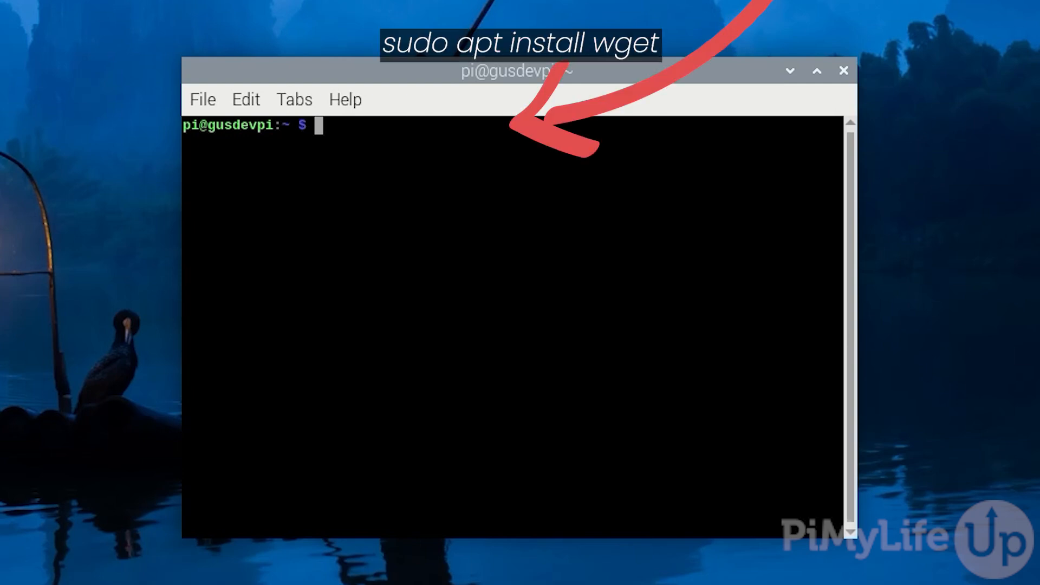
Install wget with sudo apt install wget
{"action": "type", "text": "sudo apt"}
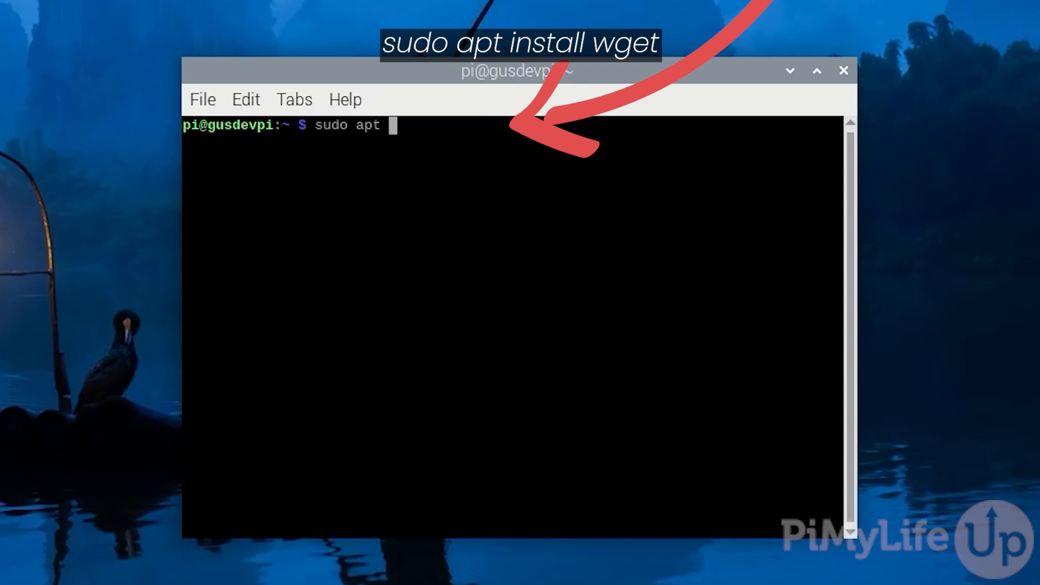
{"action": "type", "text": "install wget"}
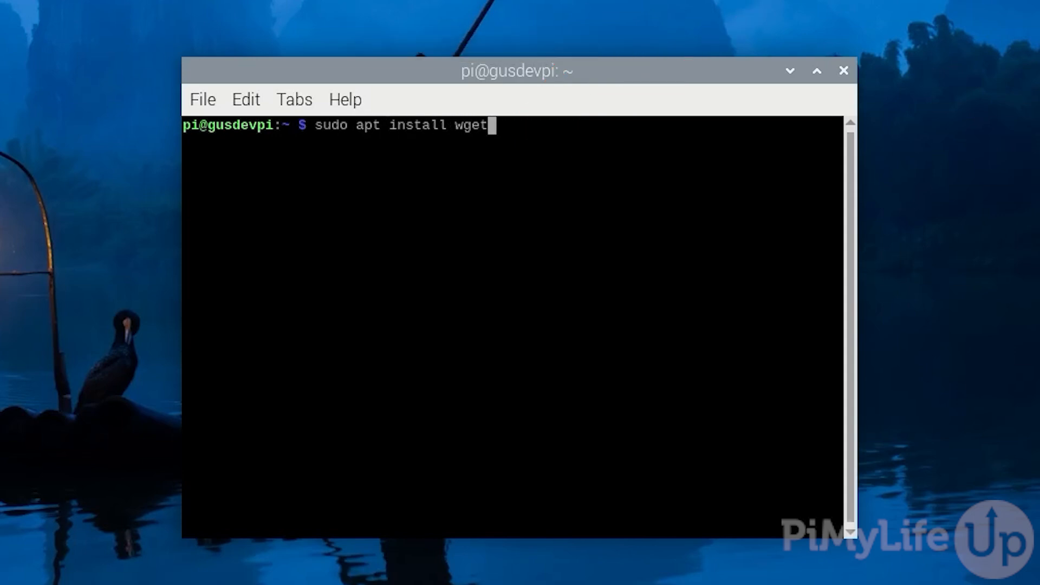
{"action": "key", "text": "Return"}
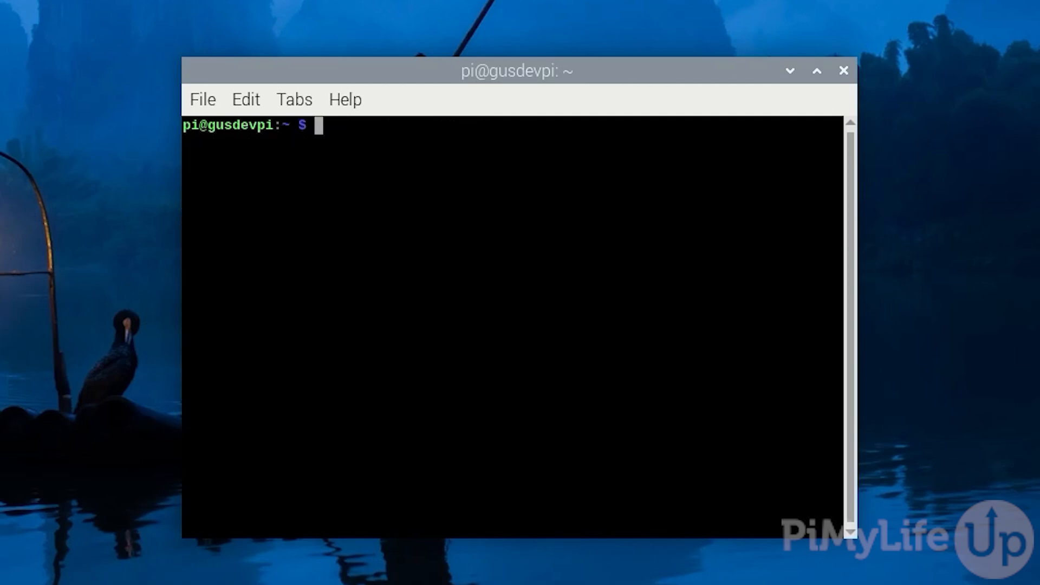
Create the /opt/stacks/immich directory with sudo mkdir -p
{"action": "type", "text": "sudo m"}
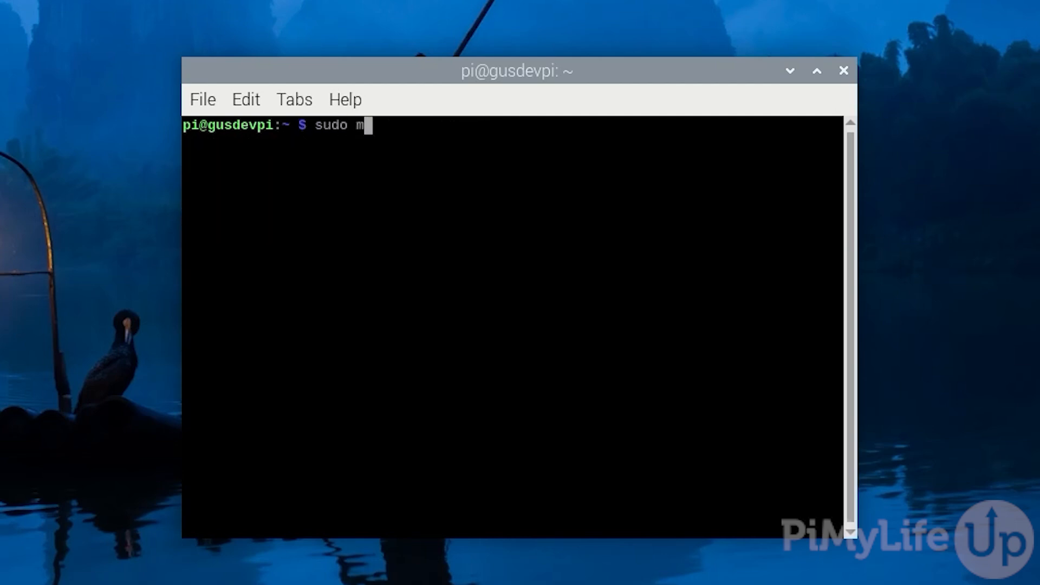
{"action": "type", "text": "kdir -p /opt/"}
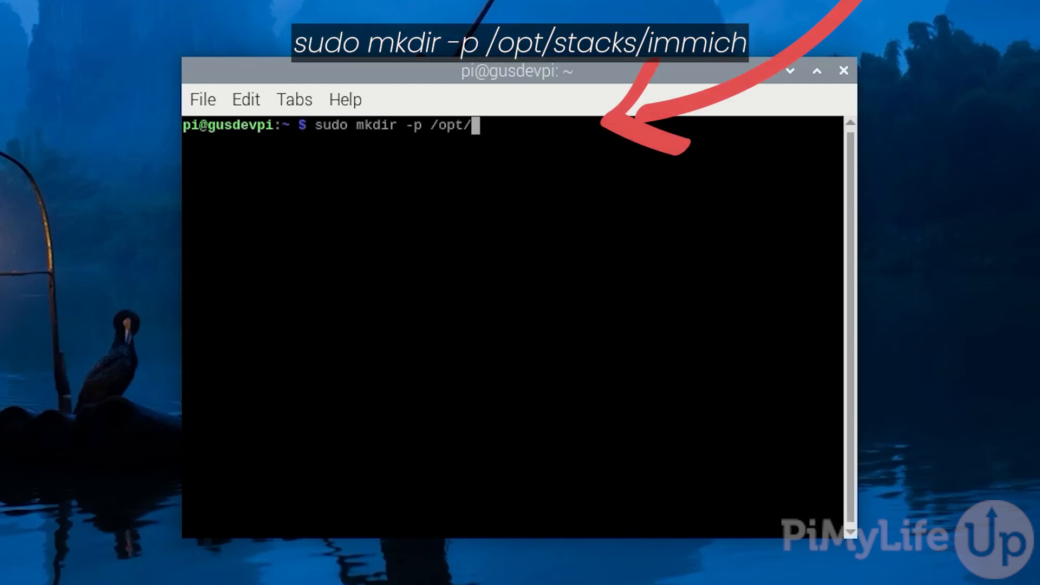
{"action": "type", "text": "stacks/i"}
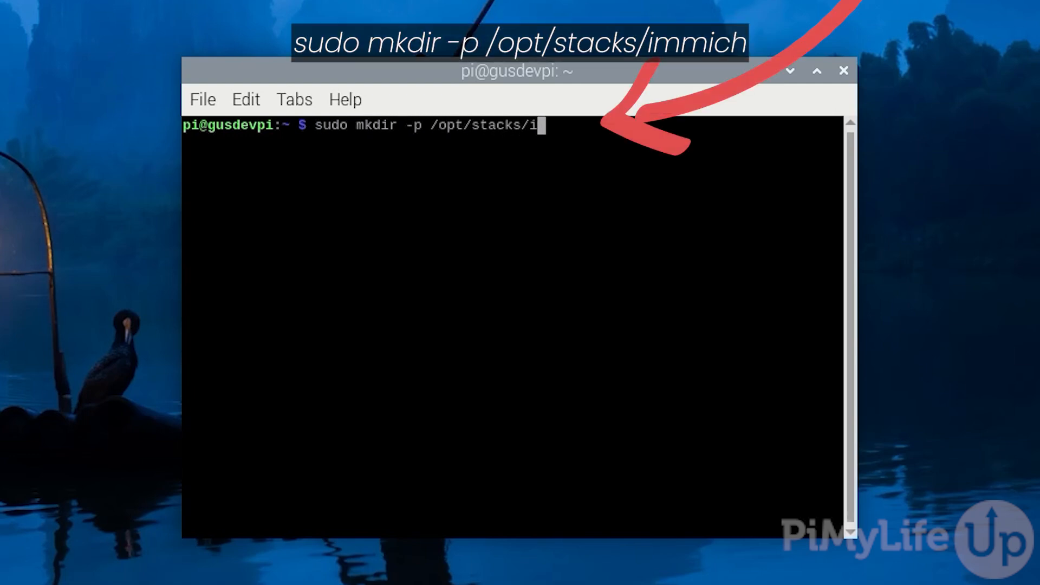
{"action": "key", "text": "Return"}
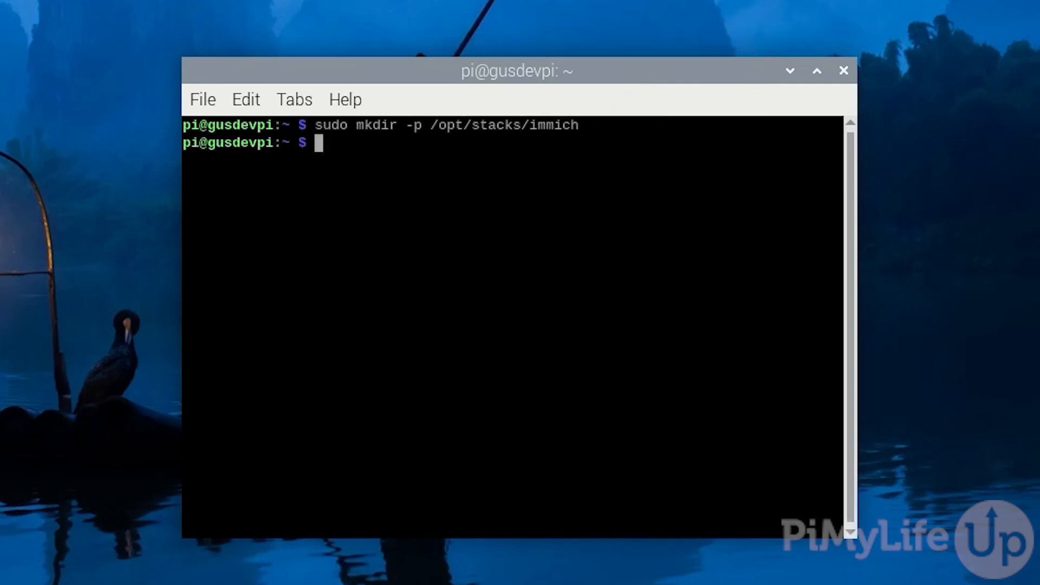
Change the working directory to /opt/stacks/immich
{"action": "type", "text": "cd"}
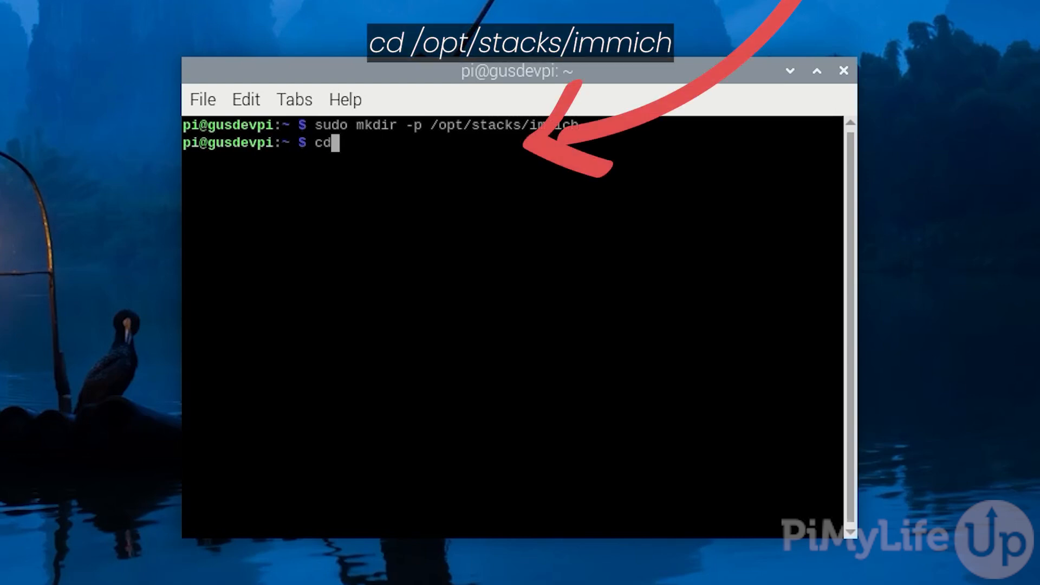
{"action": "type", "text": "/"}
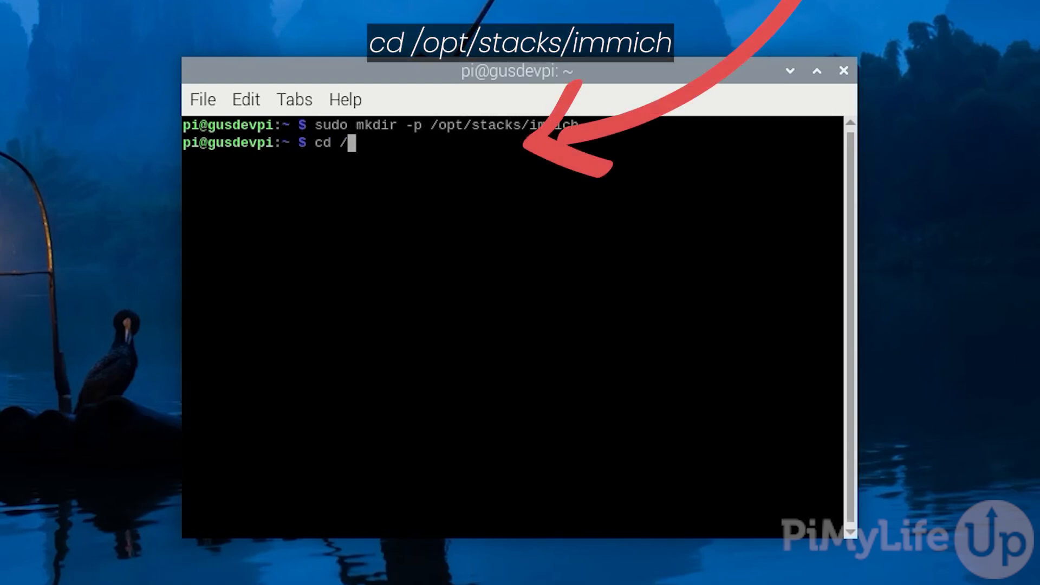
{"action": "type", "text": "opt/sta"}
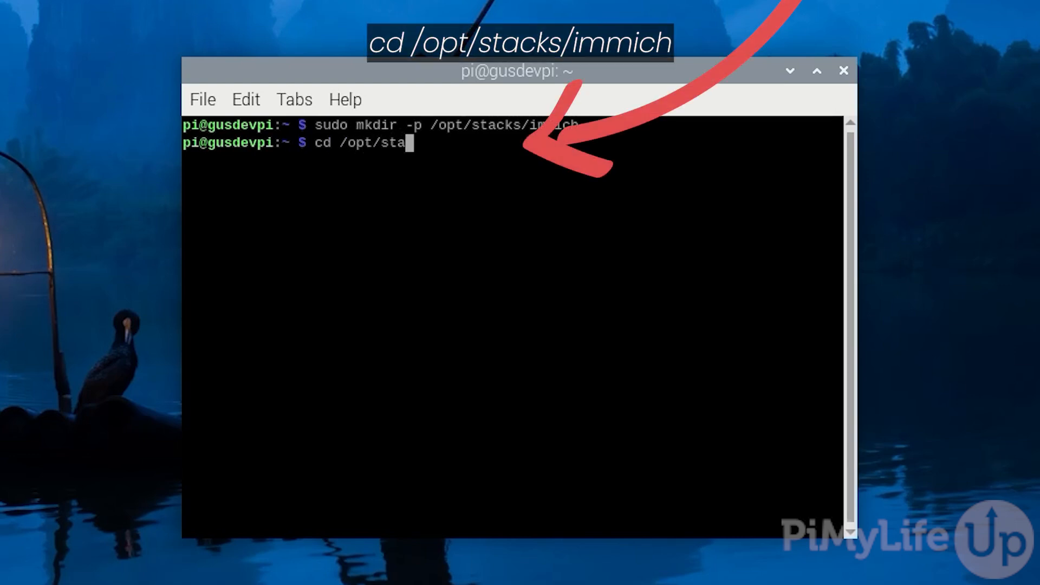
{"action": "type", "text": "cks/im"}
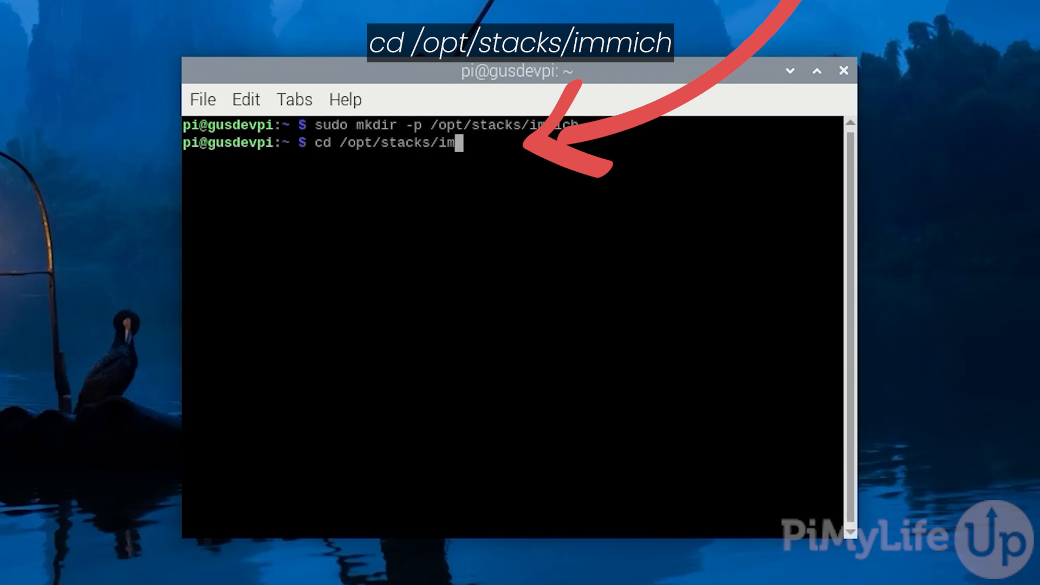
{"action": "key", "text": "Return"}
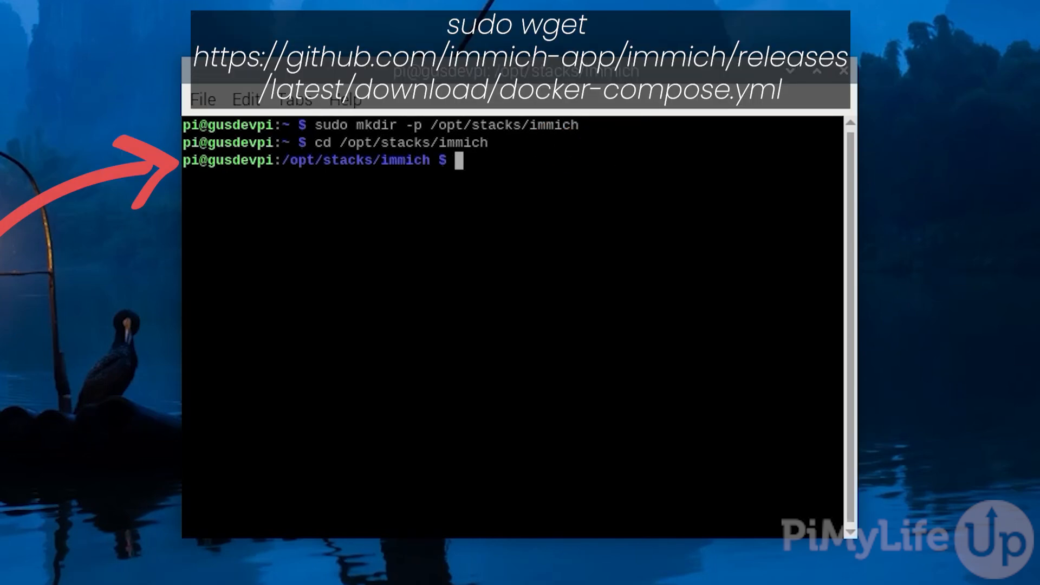
Download docker-compose.yml from github.com/immich-app/immich/releases/latest/download with sudo wget
{"action": "type", "text": "sudo wget http"}
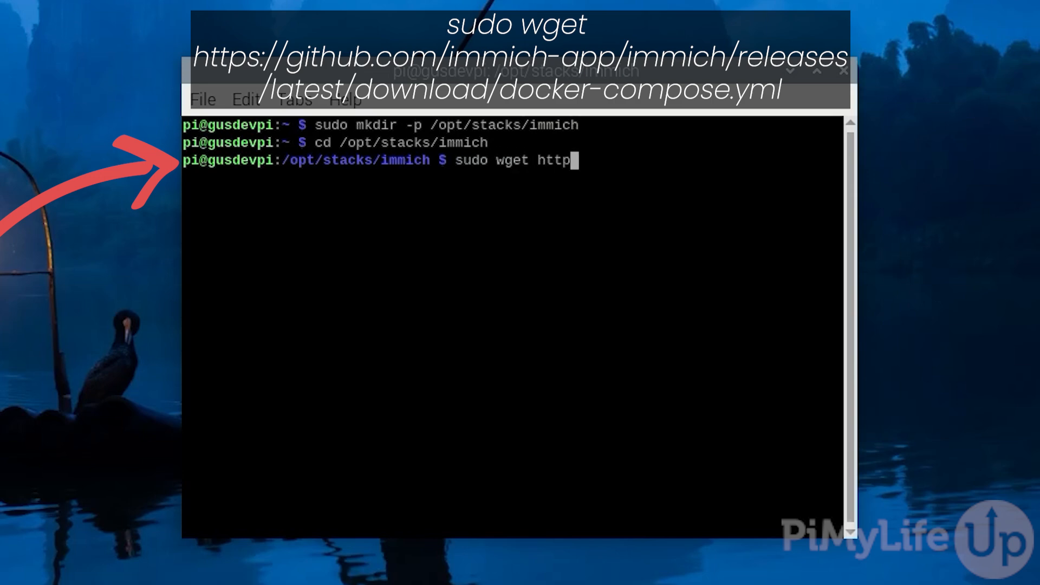
{"action": "type", "text": "s://"}
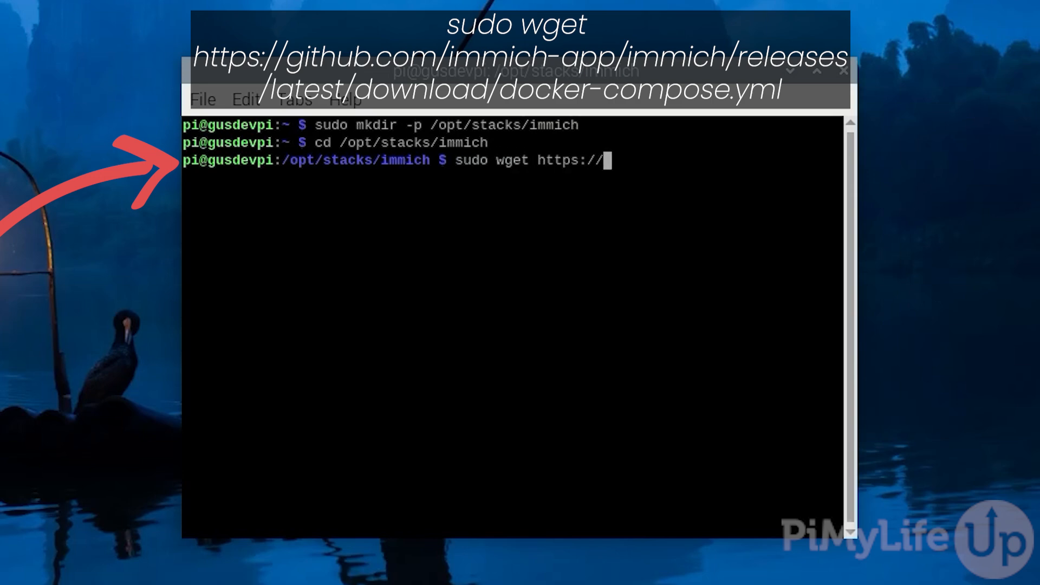
{"action": "type", "text": "github."}
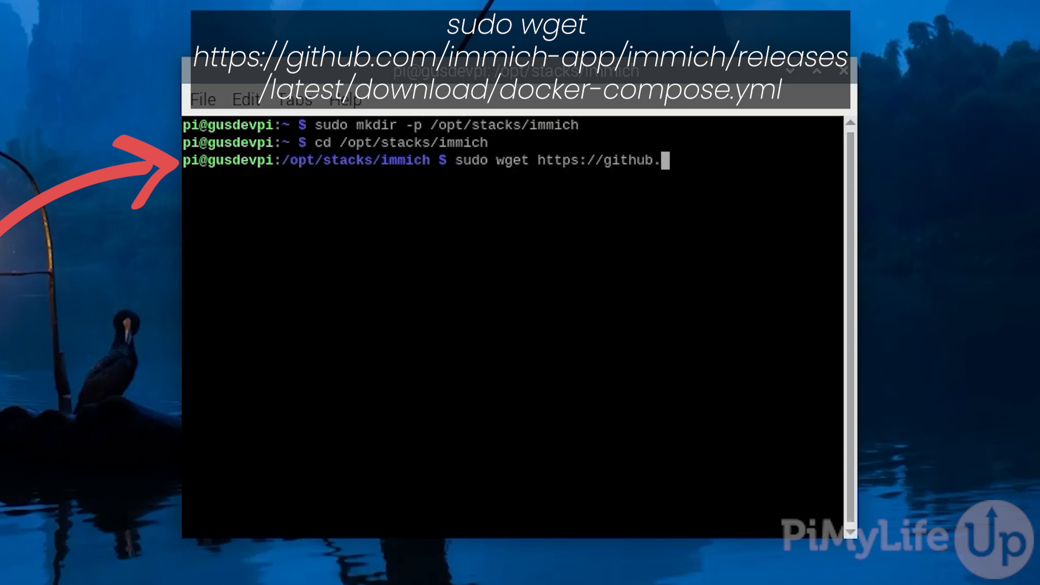
{"action": "type", "text": "com/immi"}
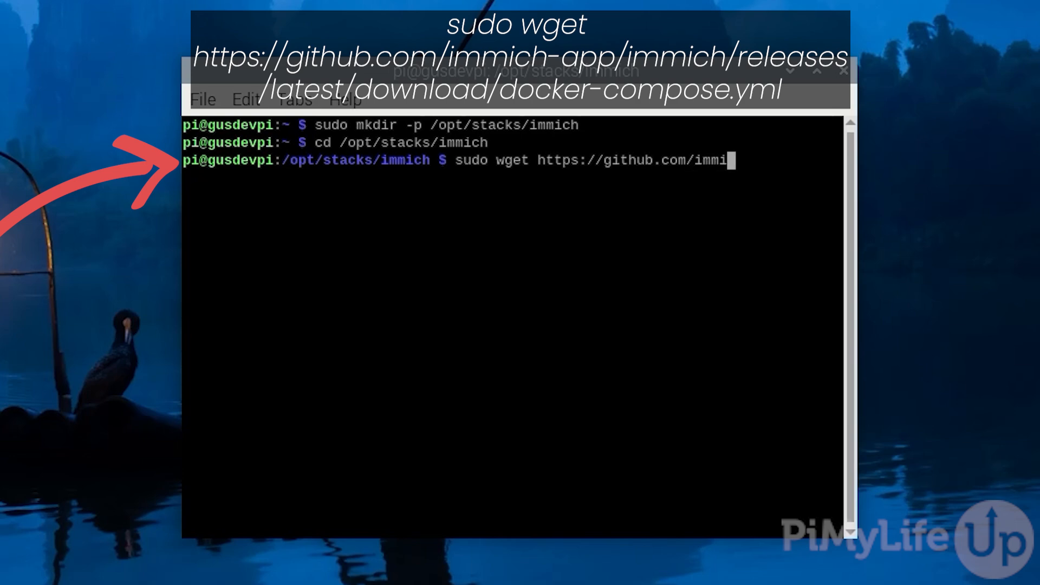
{"action": "type", "text": "ch-app"}
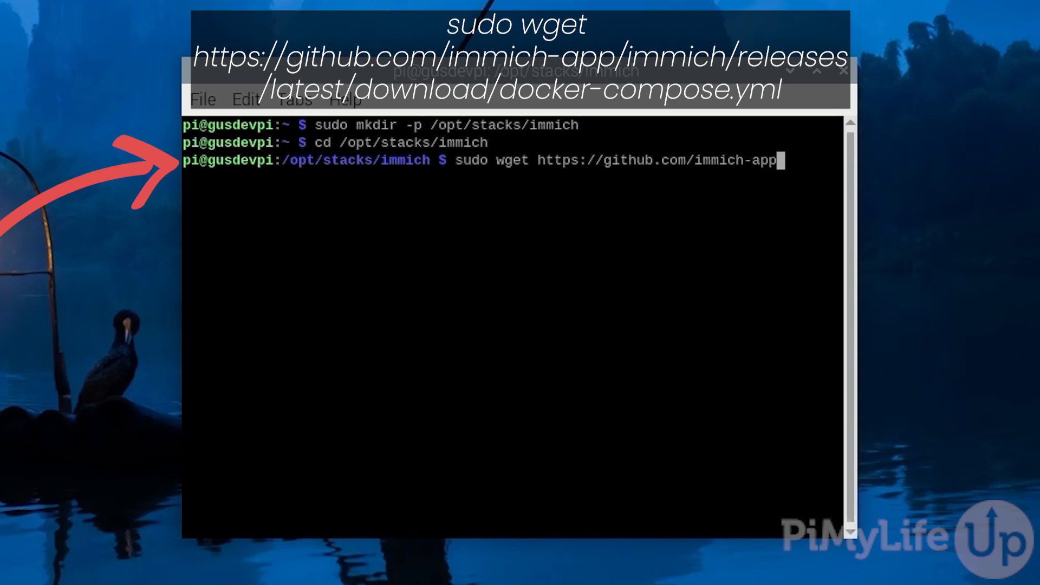
{"action": "type", "text": "/immich"}
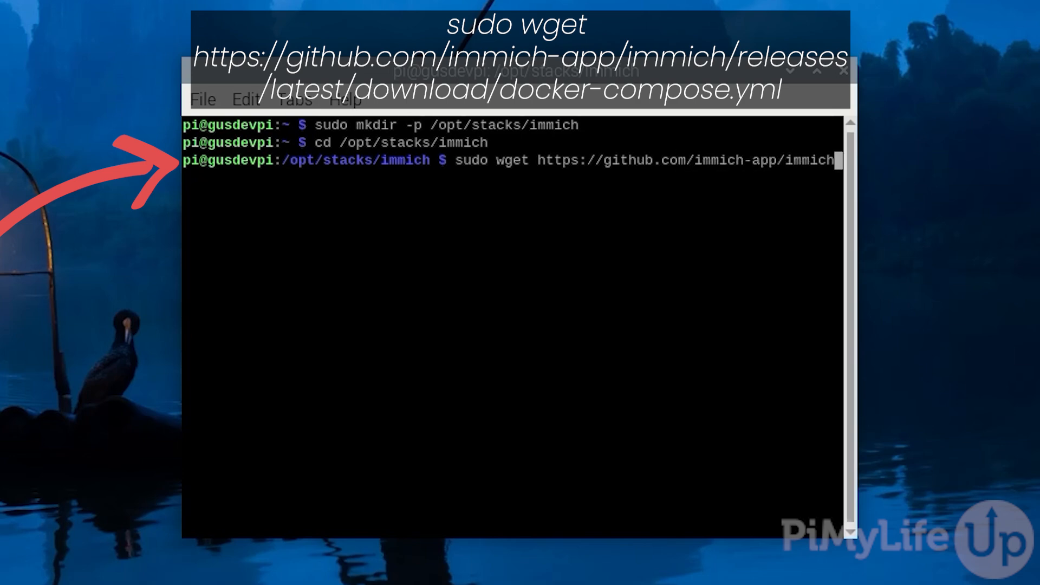
{"action": "type", "text": "/releases/latest"}
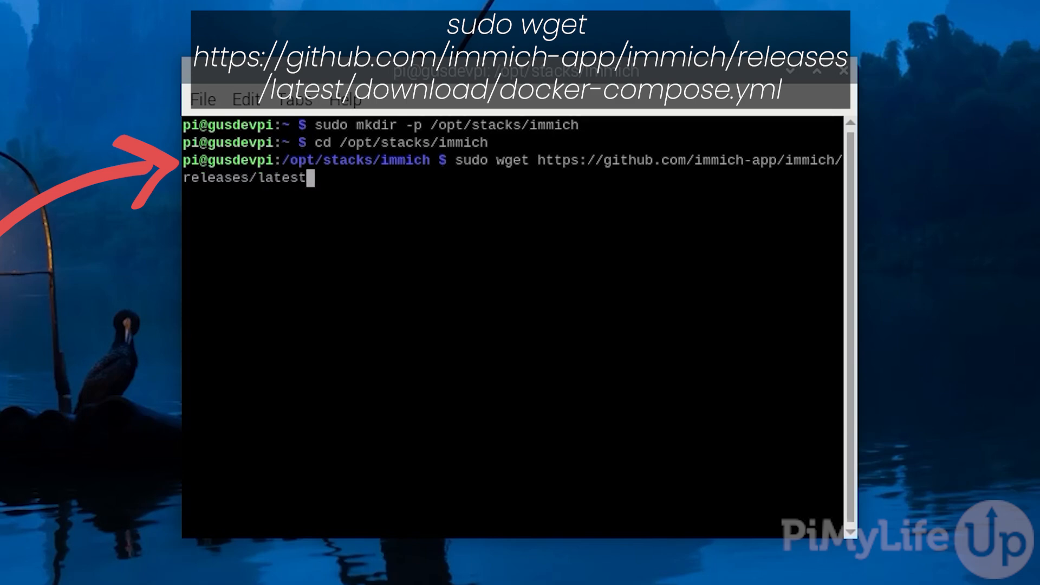
{"action": "type", "text": "/download"}
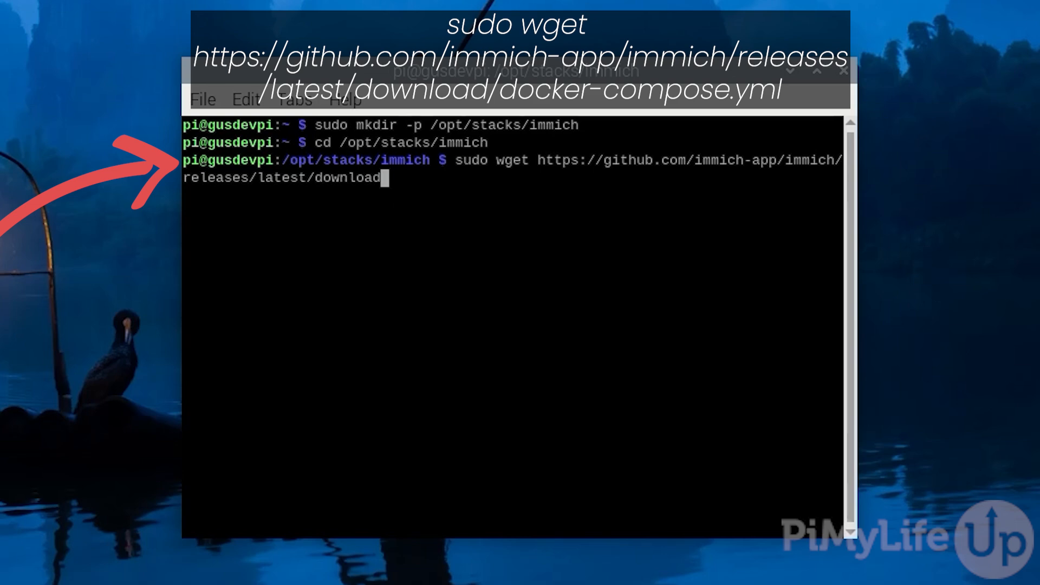
{"action": "type", "text": "/docker-compose."}
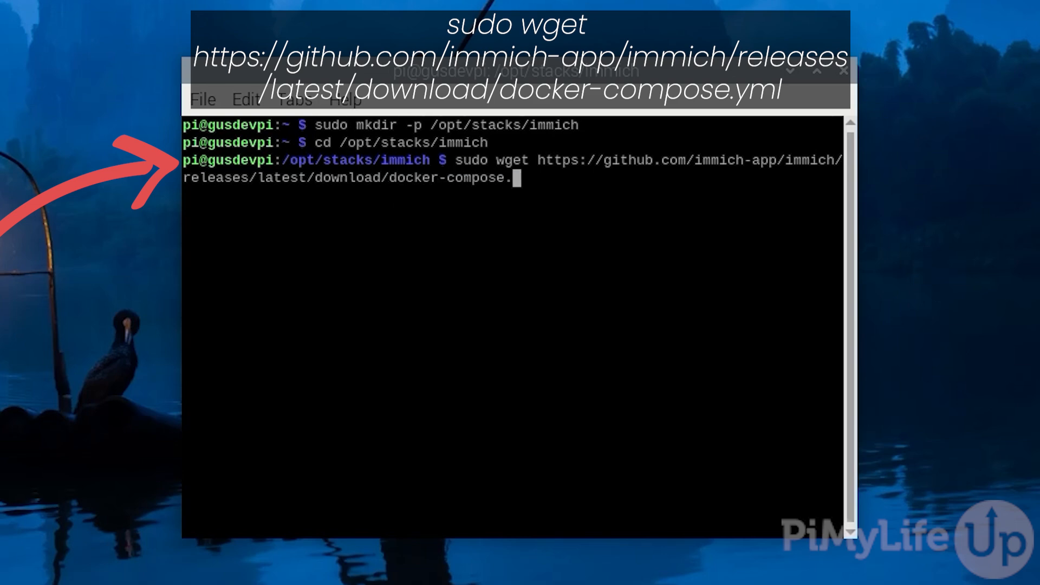
{"action": "key", "text": "Return"}
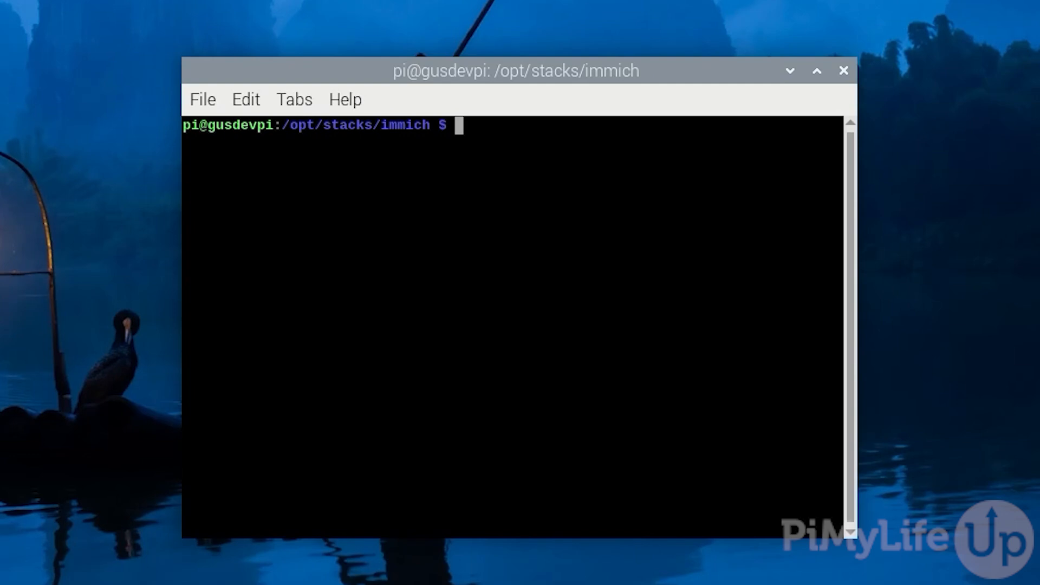
Download Immich's latest example.env with sudo wget -O, saving it as .env
{"action": "type", "text": "su"}
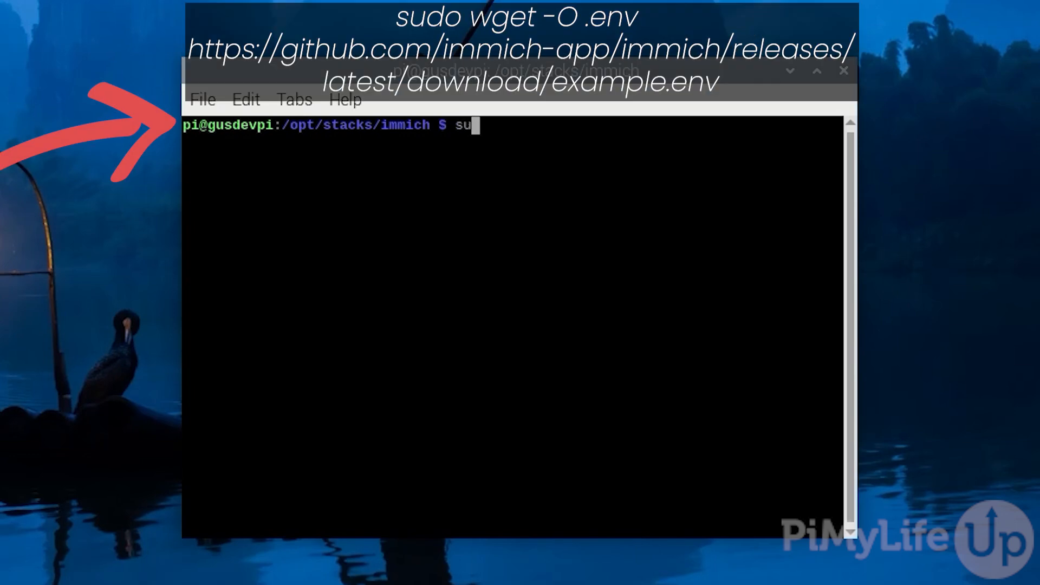
{"action": "type", "text": "do w"}
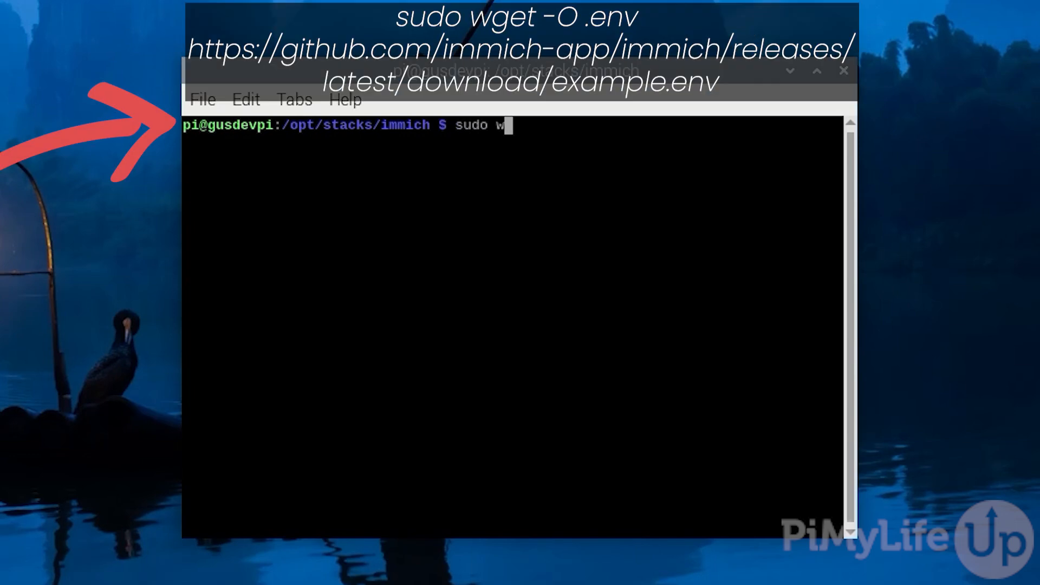
{"action": "type", "text": "get -O"}
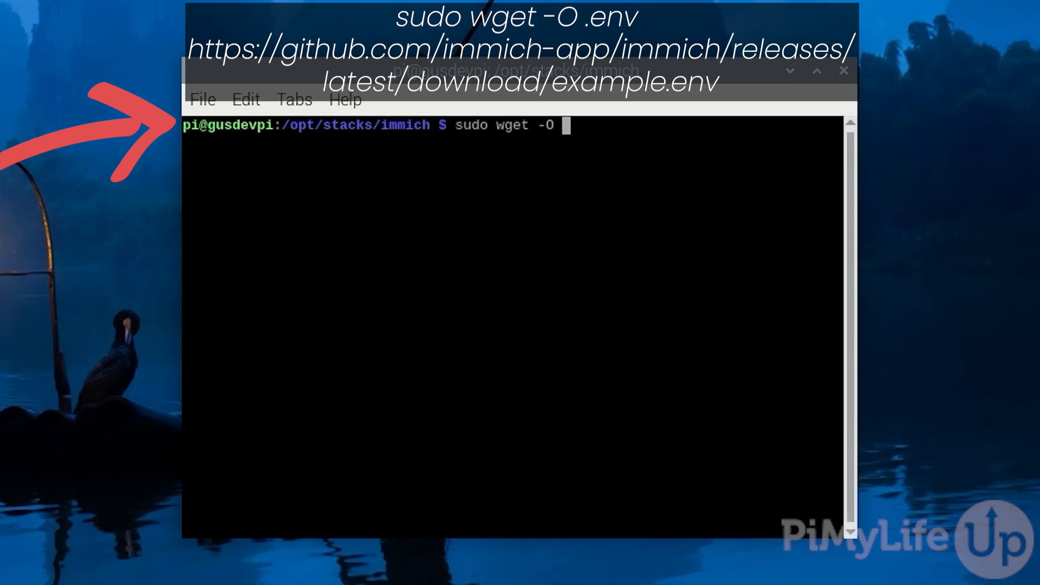
{"action": "type", "text": ".en"}
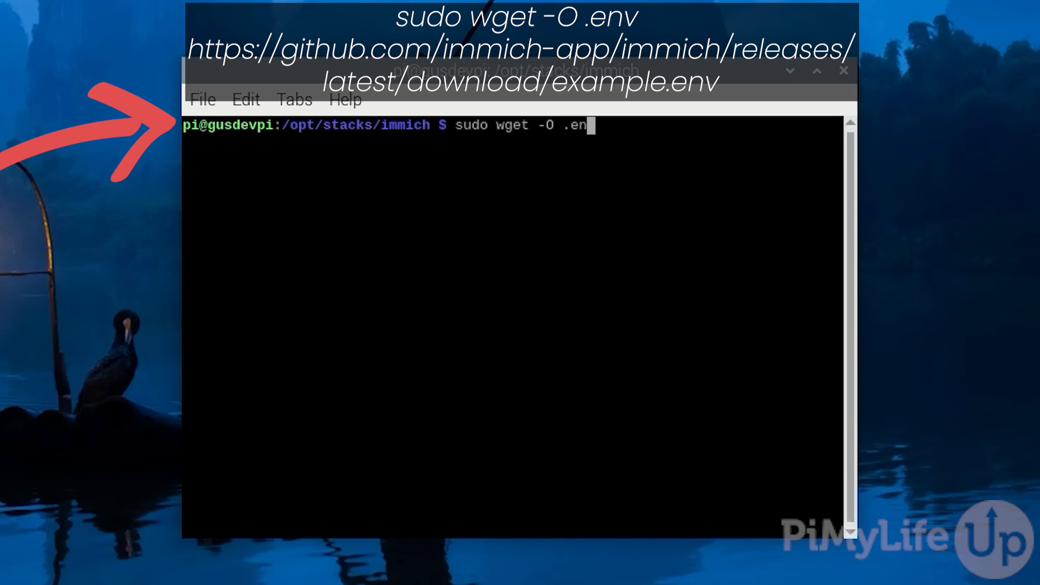
{"action": "type", "text": "https"}
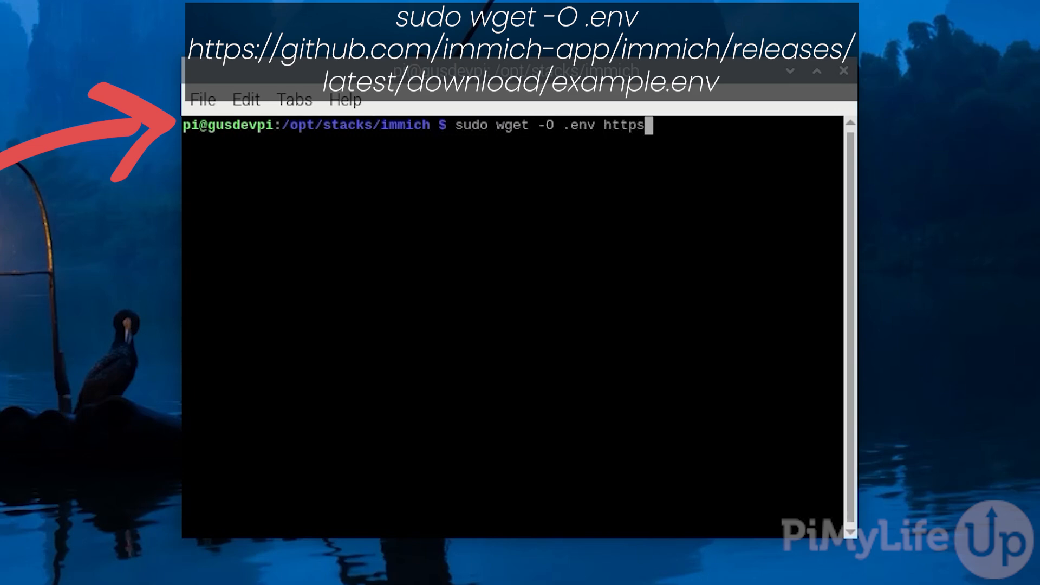
{"action": "type", "text": "://git"}
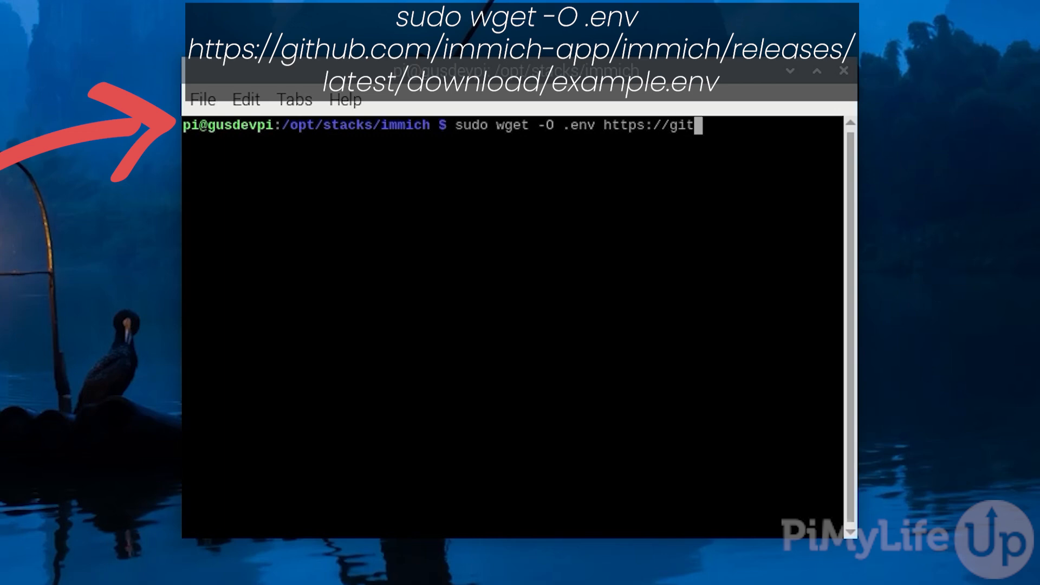
{"action": "type", "text": "hub.co"}
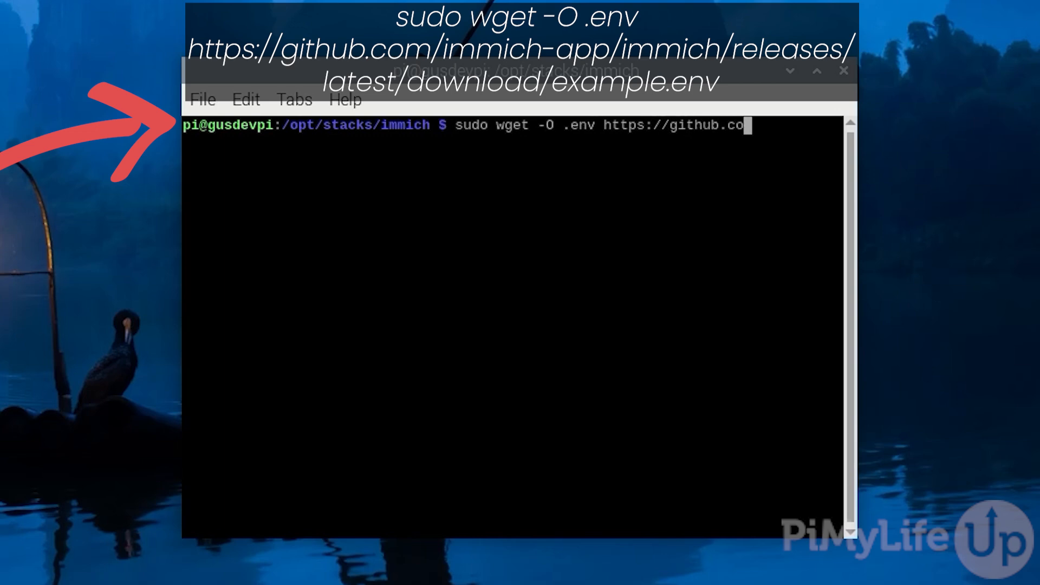
{"action": "type", "text": "m/immich"}
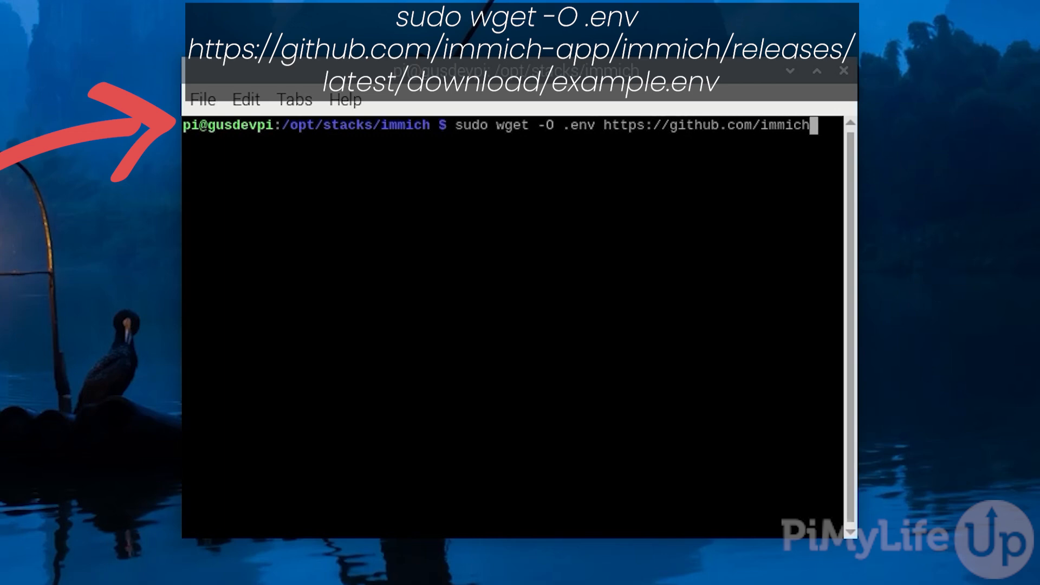
{"action": "type", "text": "-app/immich/release"}
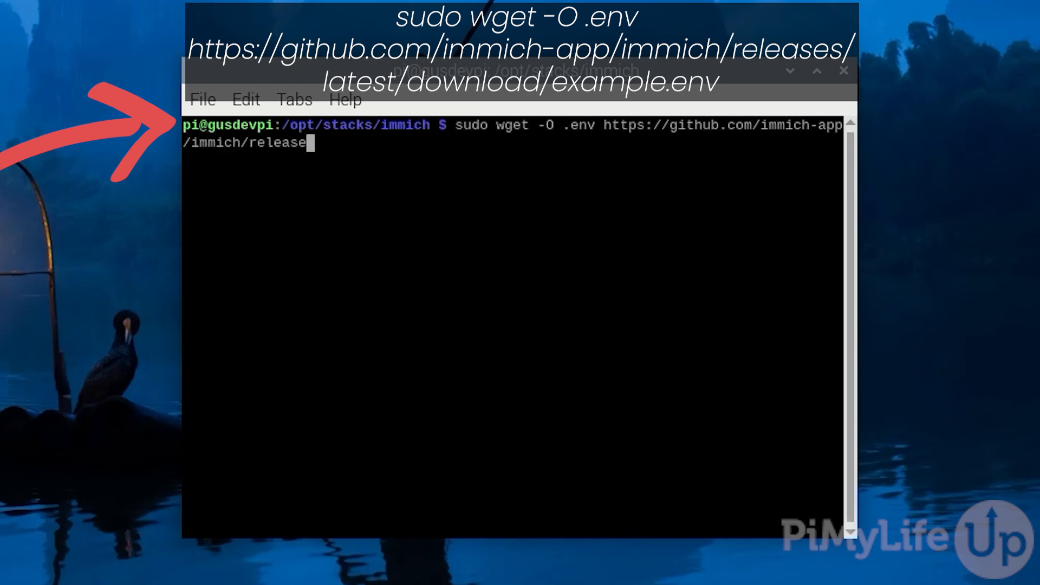
{"action": "type", "text": "s/latest/"}
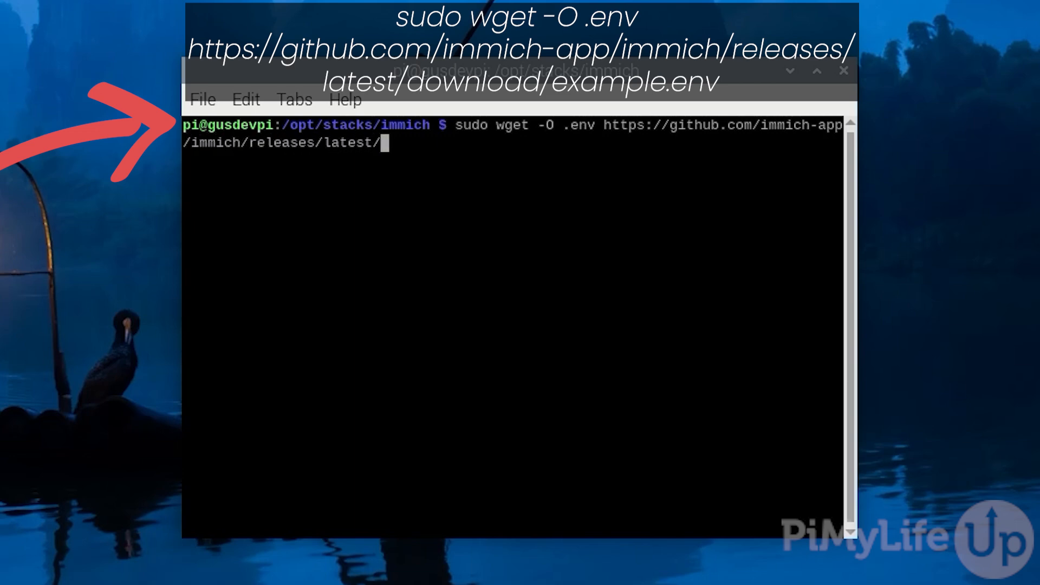
{"action": "type", "text": "downlo"}
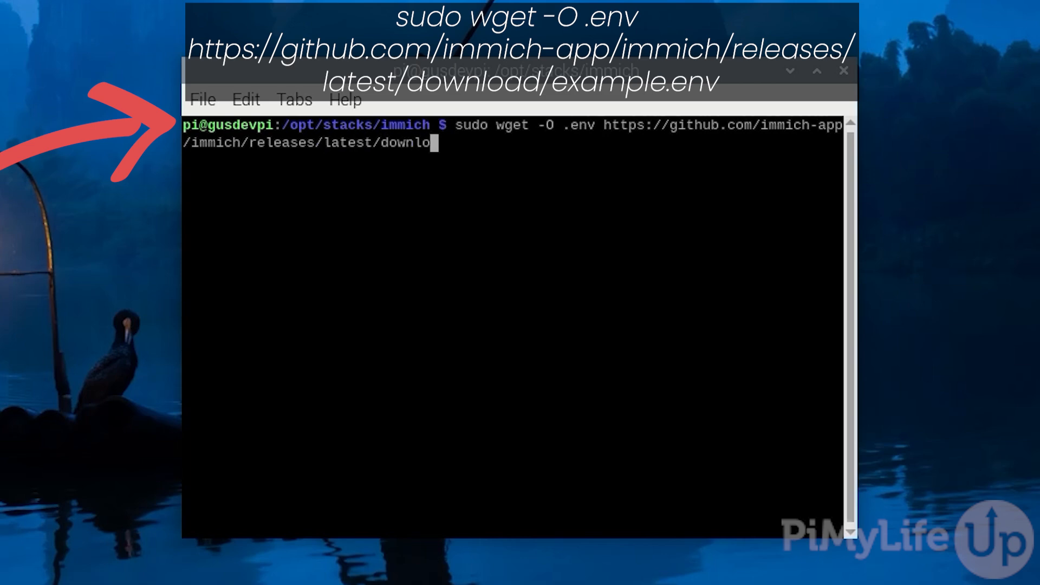
{"action": "type", "text": "ad/example.e"}
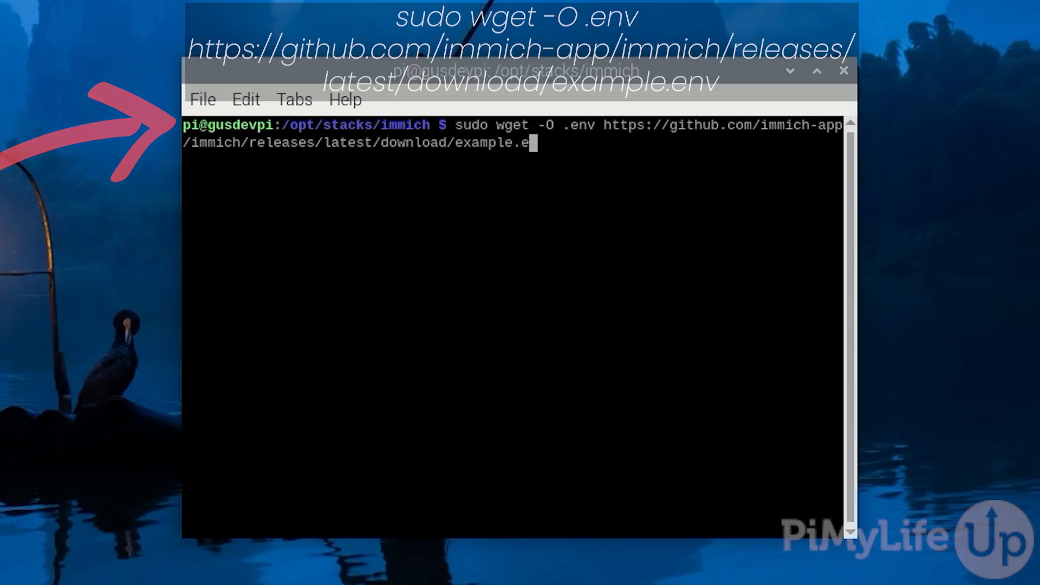
{"action": "type", "text": "v"}
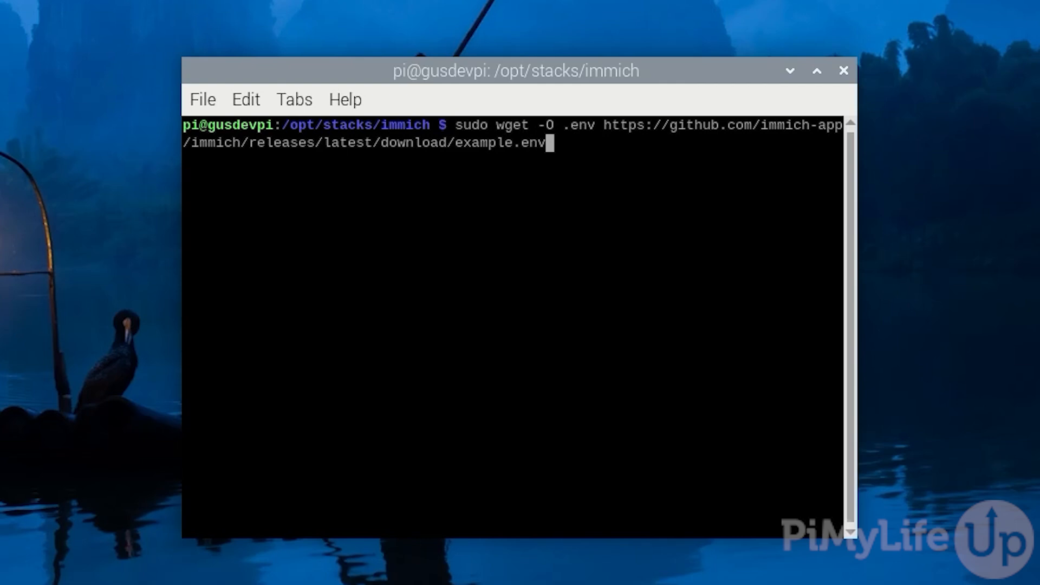
{"action": "key", "text": "Return"}
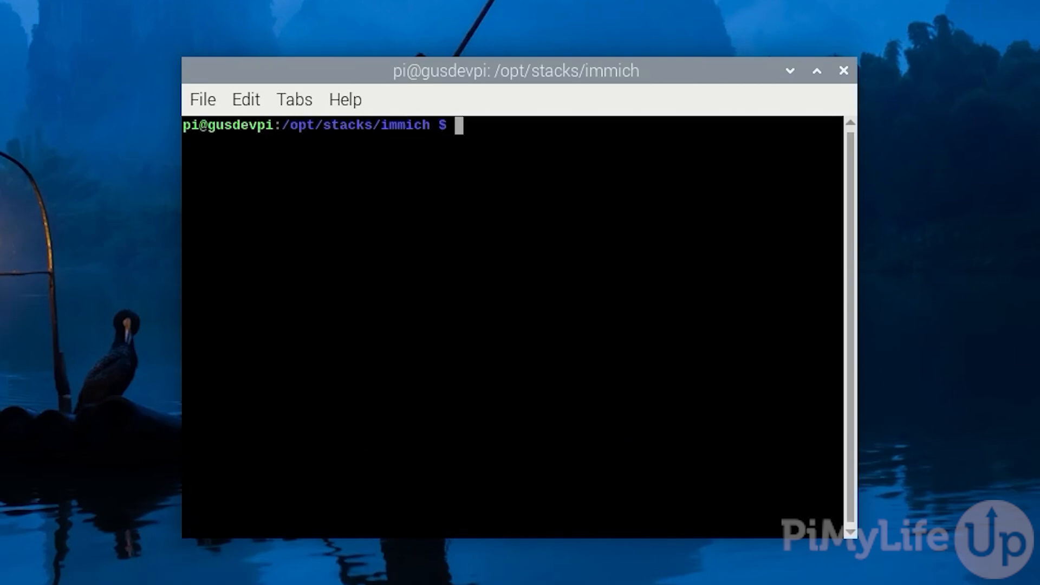
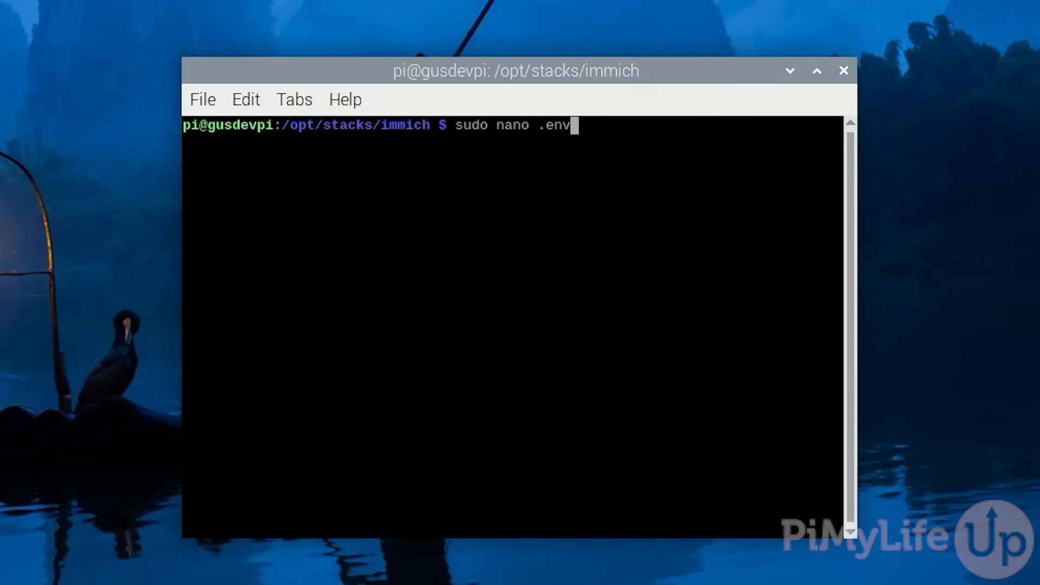
Open .env with sudo nano and move the cursor to the DB_PASSWORD line
{"action": "key", "text": "Return"}
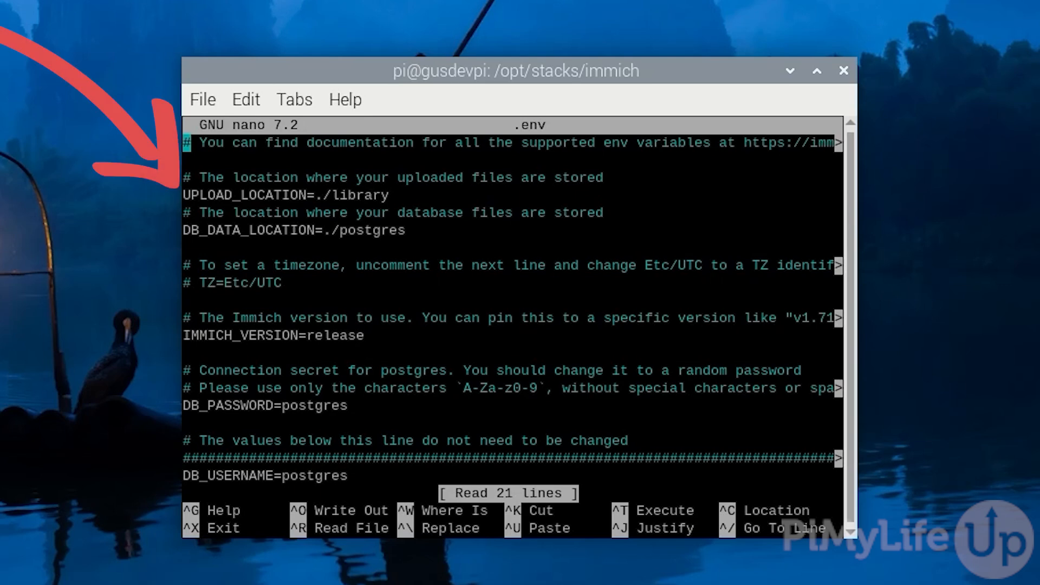
{"action": "key", "text": "Down"}
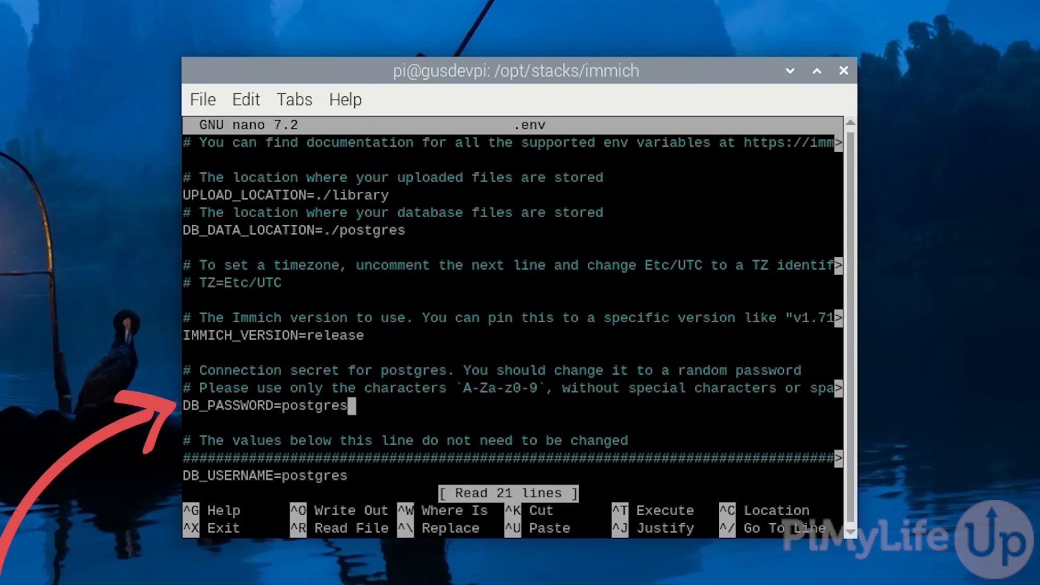
{"action": "key", "text": "BackSpace"}
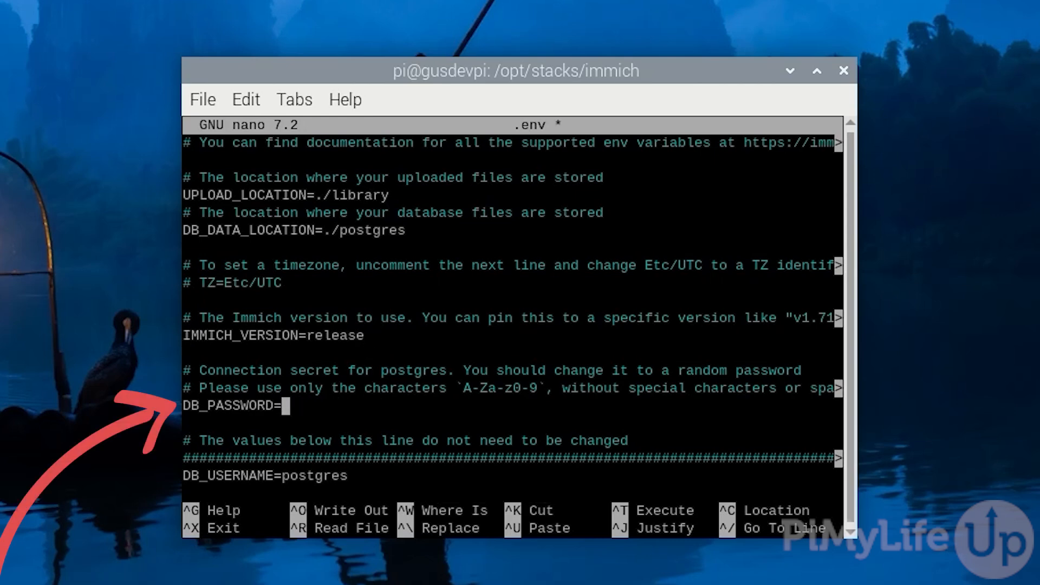
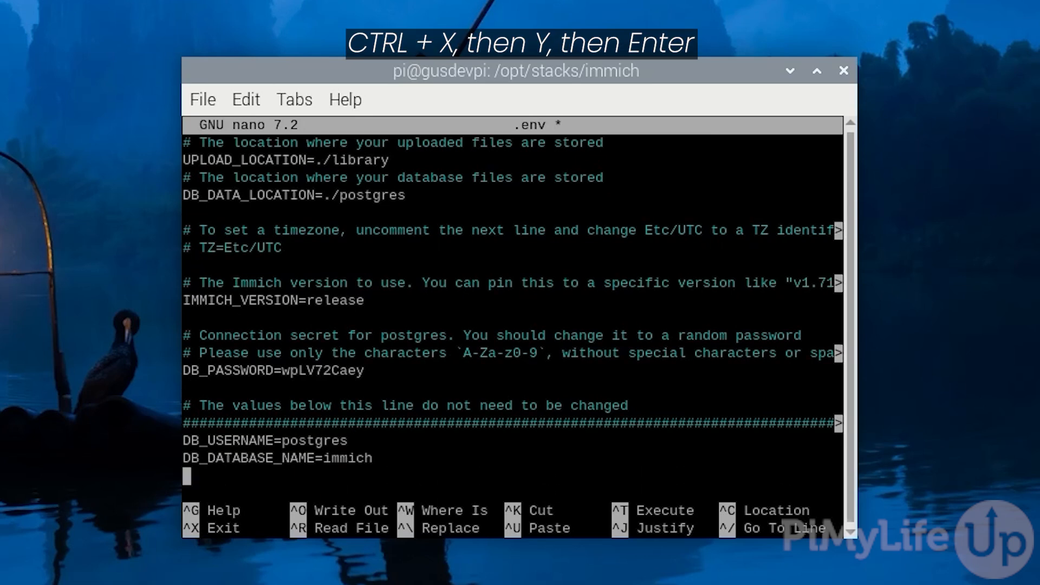
{"action": "key", "text": "ctrl+x"}
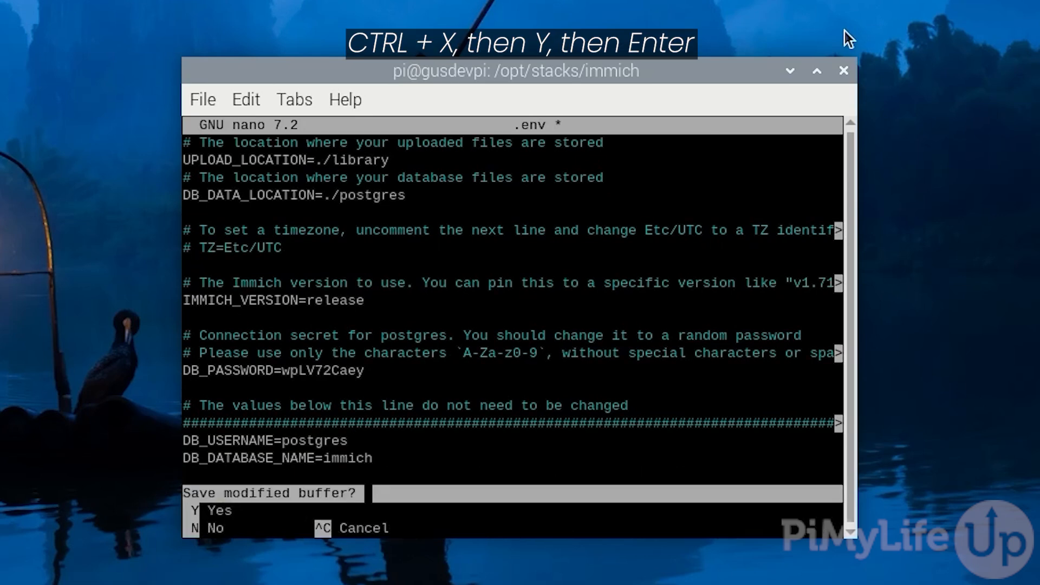
{"action": "key", "text": "Return"}
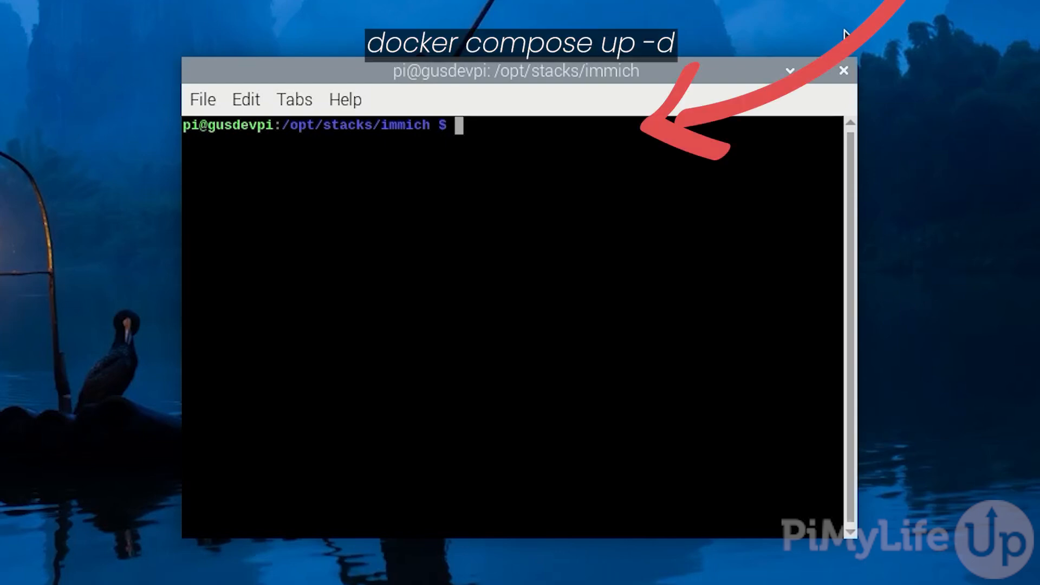
Start the Immich stack in the background with docker compose up -d
{"action": "type", "text": "docker co"}
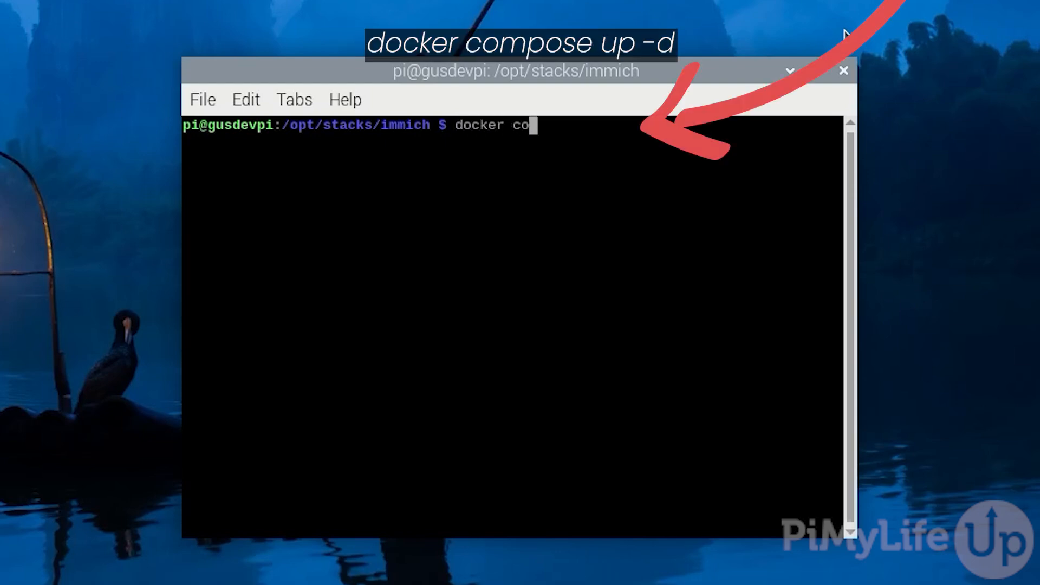
{"action": "type", "text": "mpose up -d"}
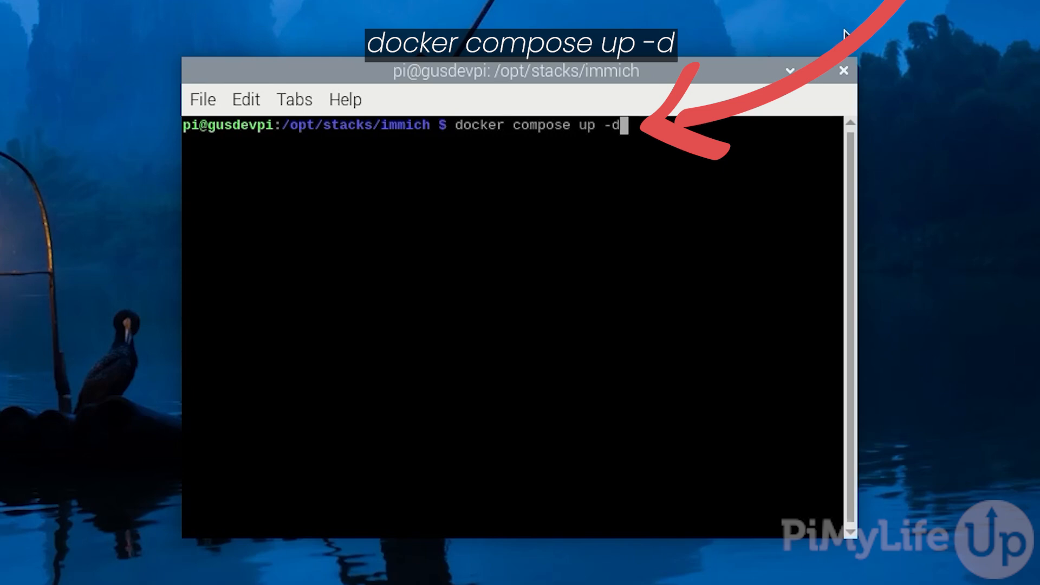
{"action": "key", "text": "Return"}
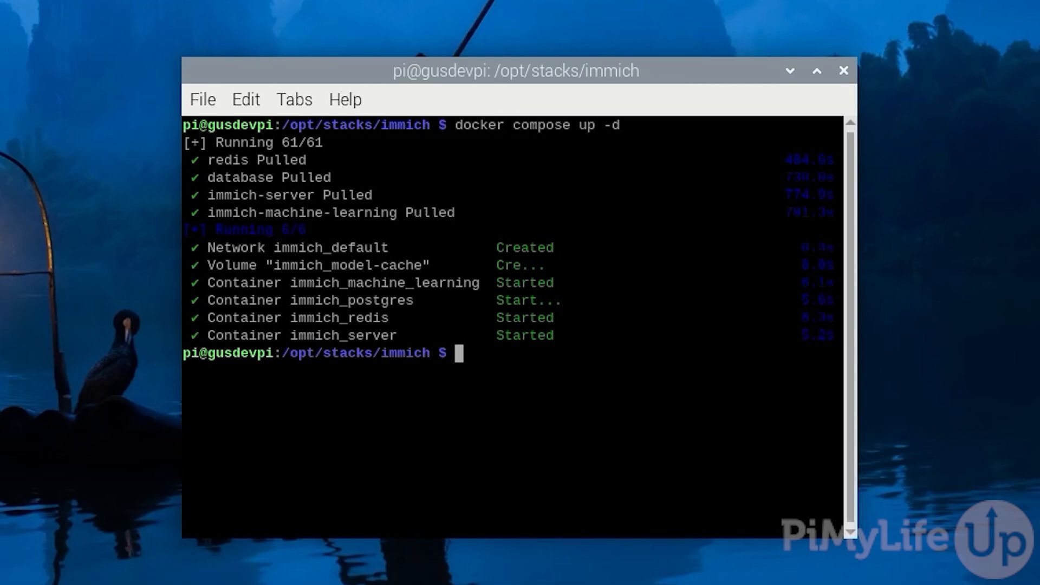
Print the Pi's local IP address with hostname -I
{"action": "type", "text": "host"}
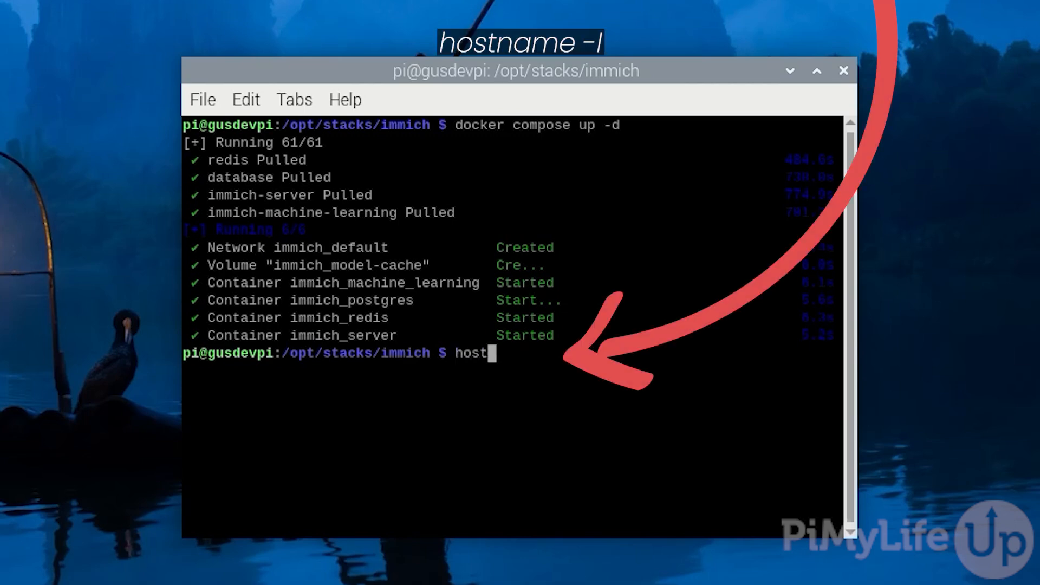
{"action": "type", "text": "name -I"}
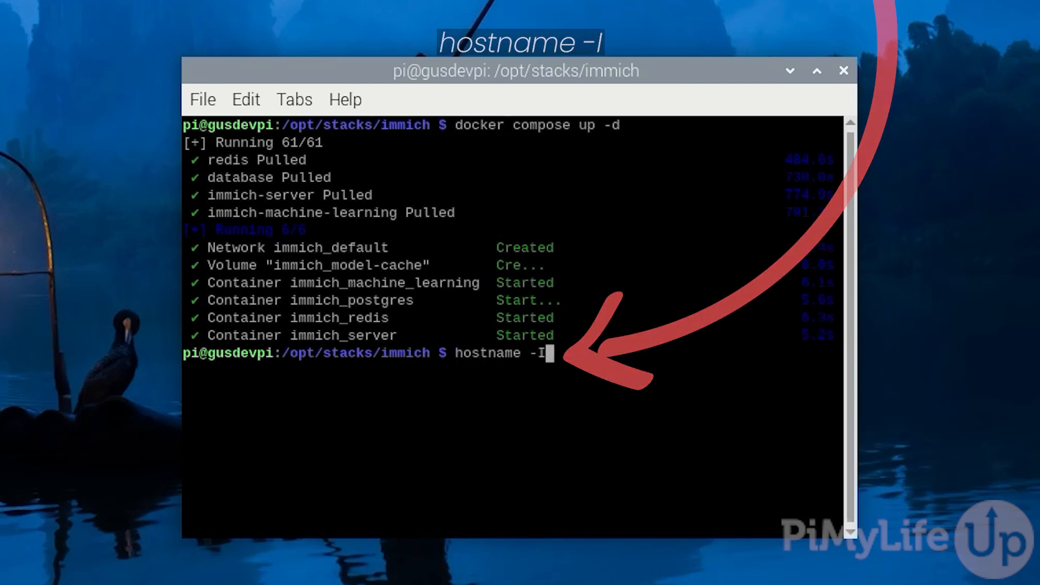
{"action": "key", "text": "Return"}
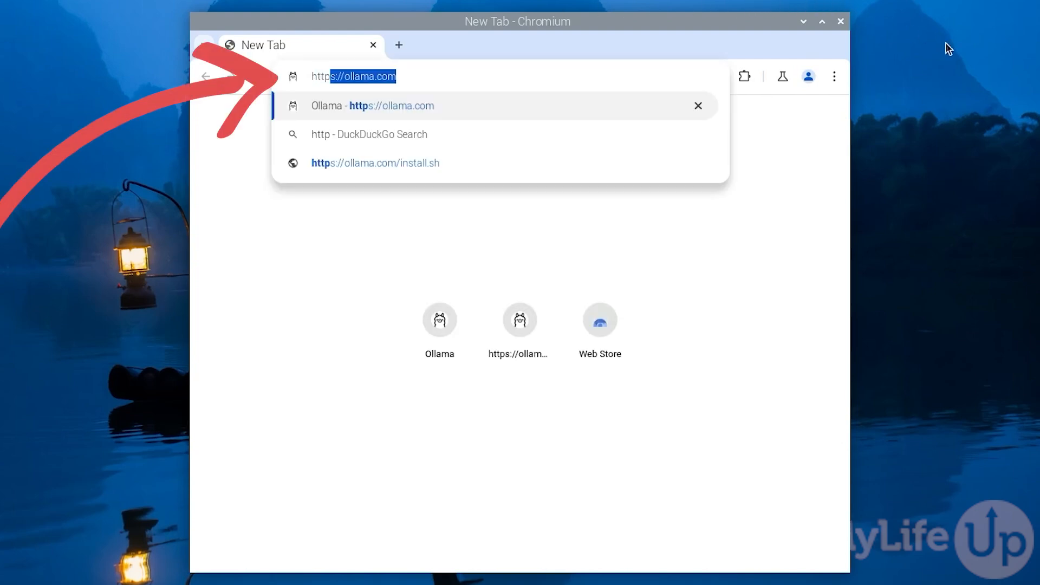
{"action": "type", "text": "http://192.168.0"}
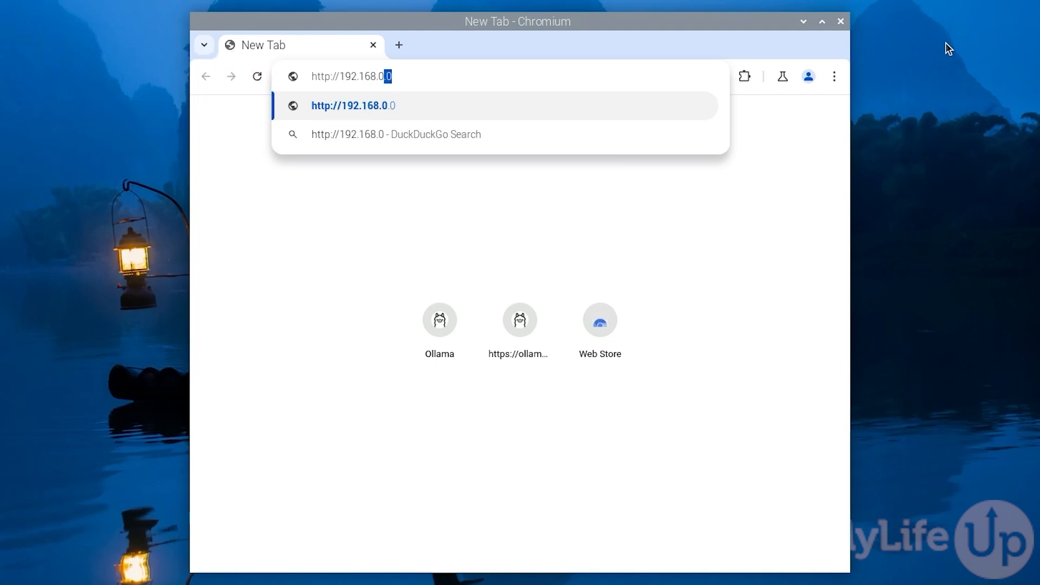
{"action": "type", "text": "15:2283"}
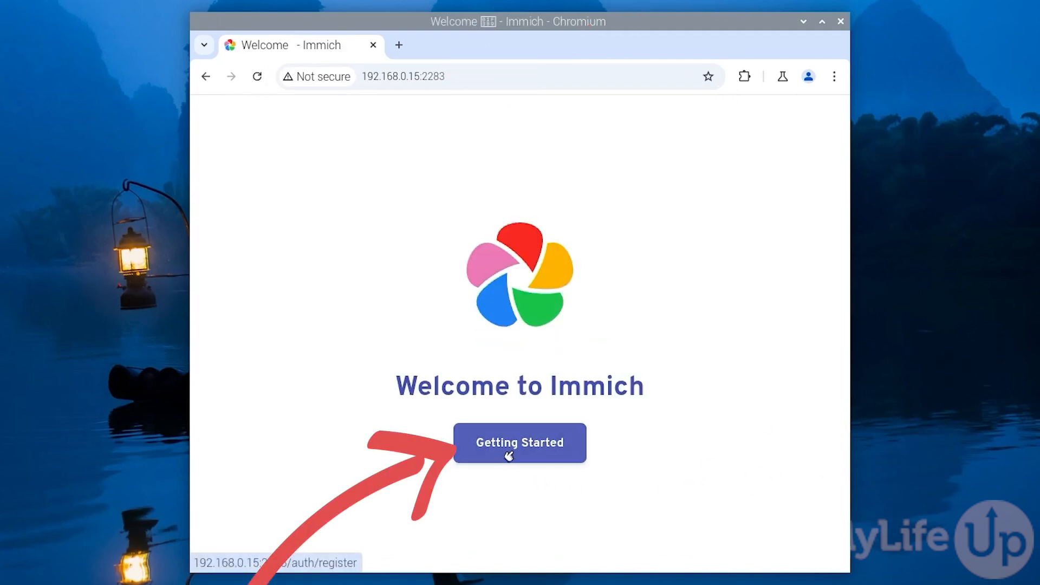
{"action": "left_click", "coordinate": [518, 441]}
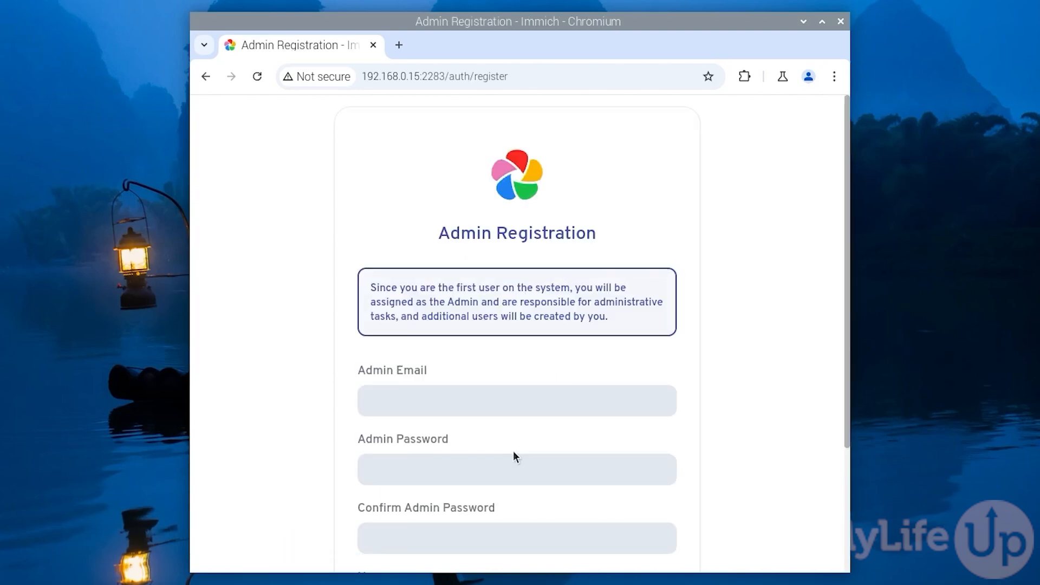
{"action": "mouse_move", "coordinate": [706, 403]}
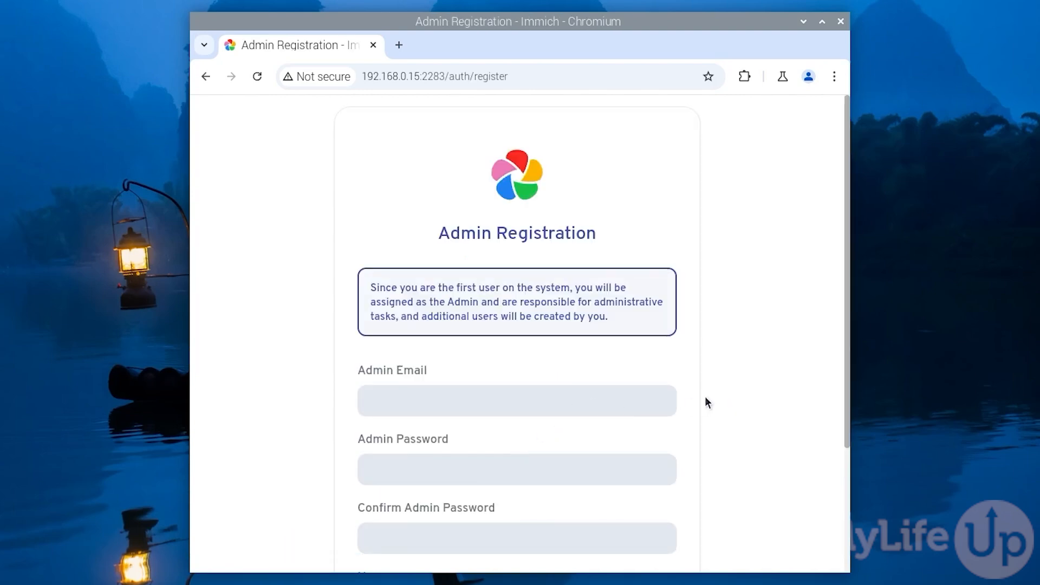
{"action": "mouse_move", "coordinate": [443, 422]}
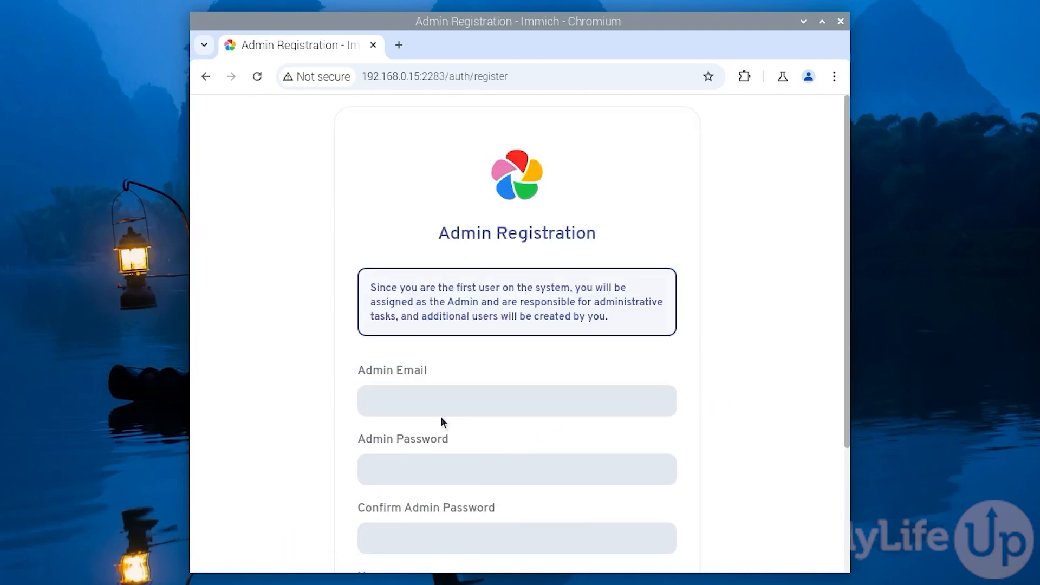
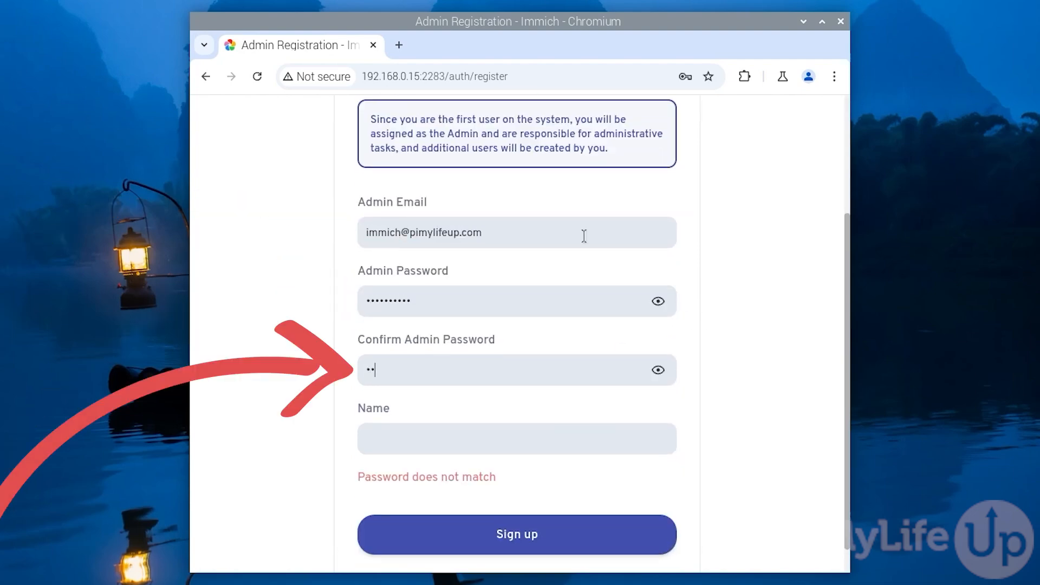
{"action": "type", "text": "Pi"}
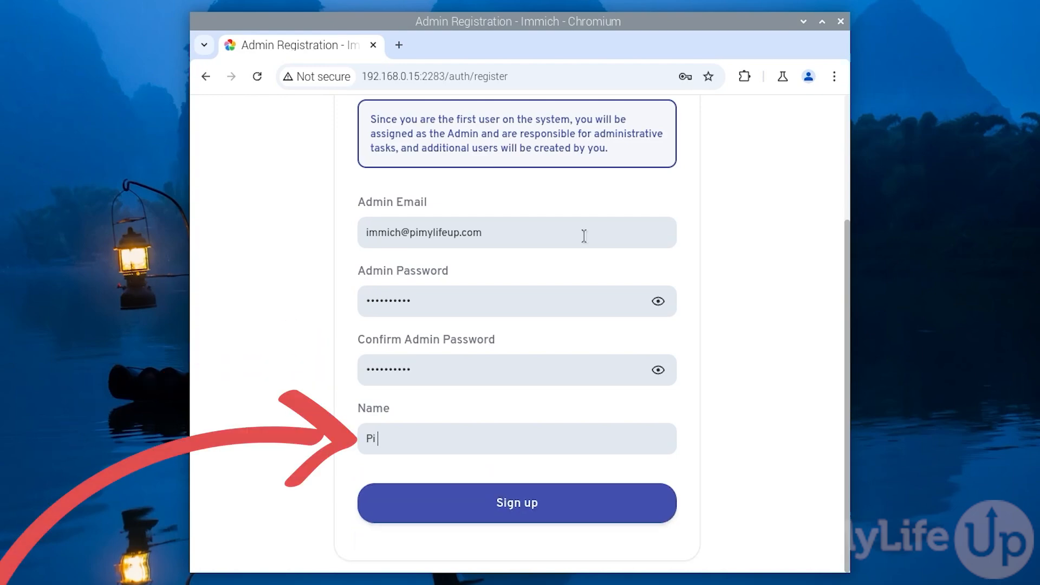
{"action": "type", "text": "My Life"}
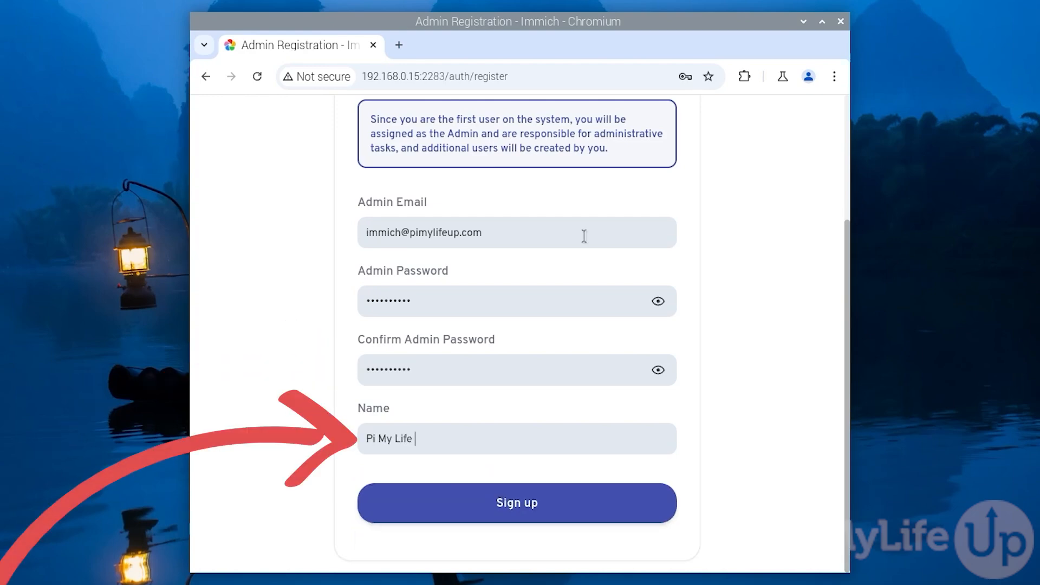
{"action": "type", "text": "Up"}
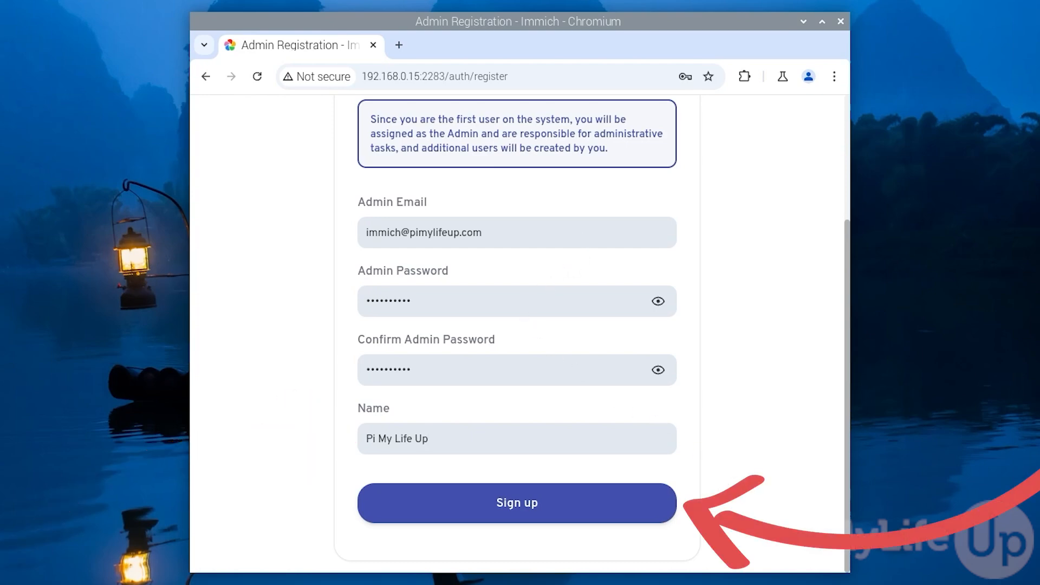
{"action": "left_click", "coordinate": [516, 501]}
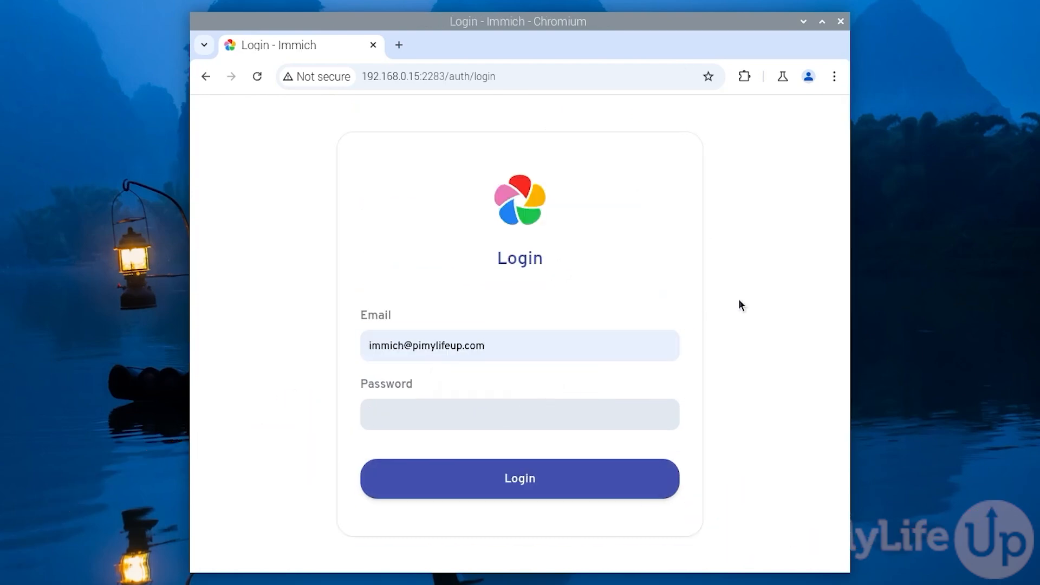
Log in as admin, choose the Dark theme, accept Privacy and Storage Template, and finish onboarding
{"action": "type", "text": "password"}
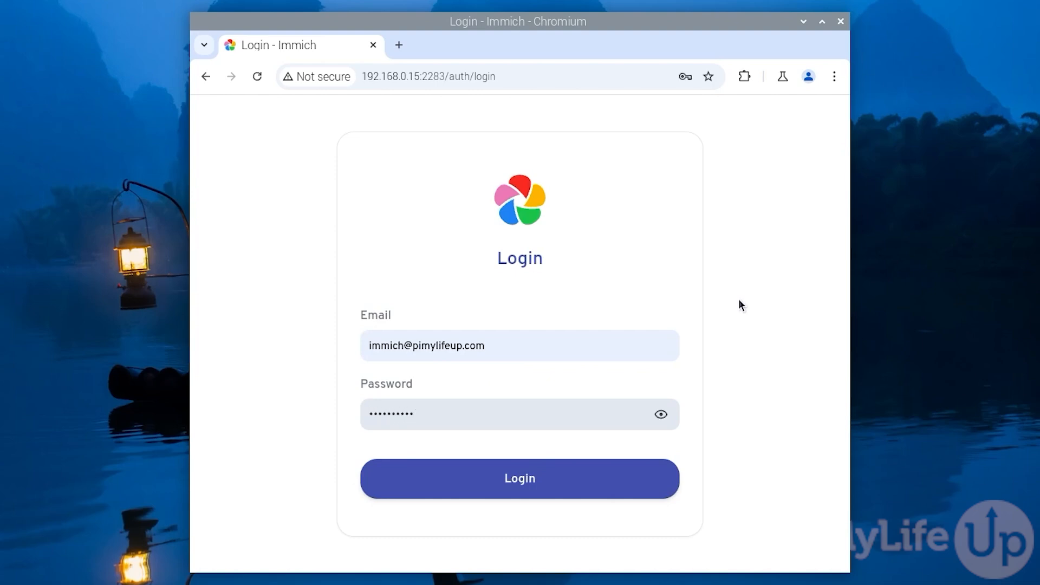
{"action": "left_click", "coordinate": [519, 478]}
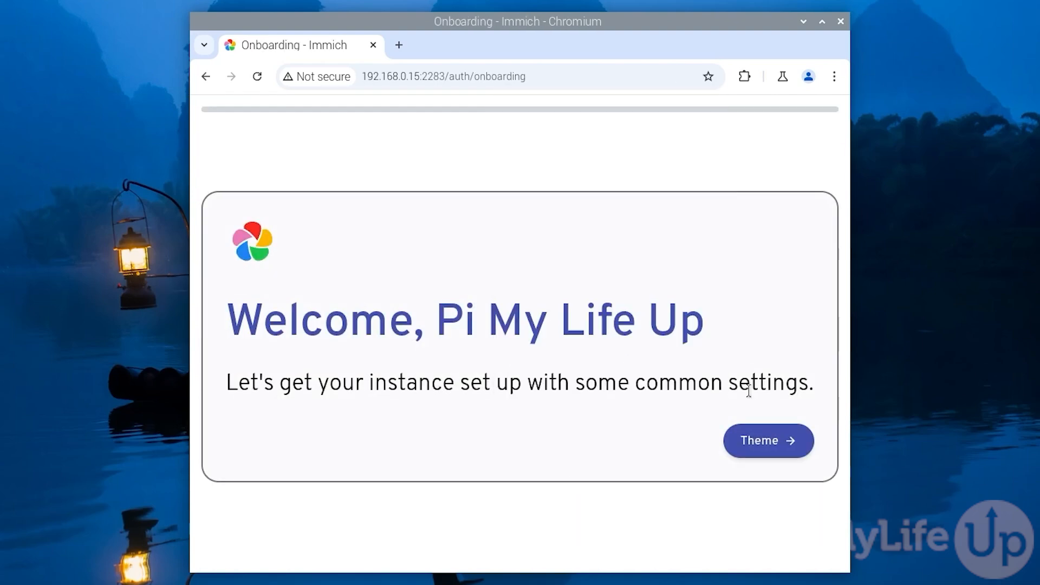
{"action": "left_click", "coordinate": [767, 441]}
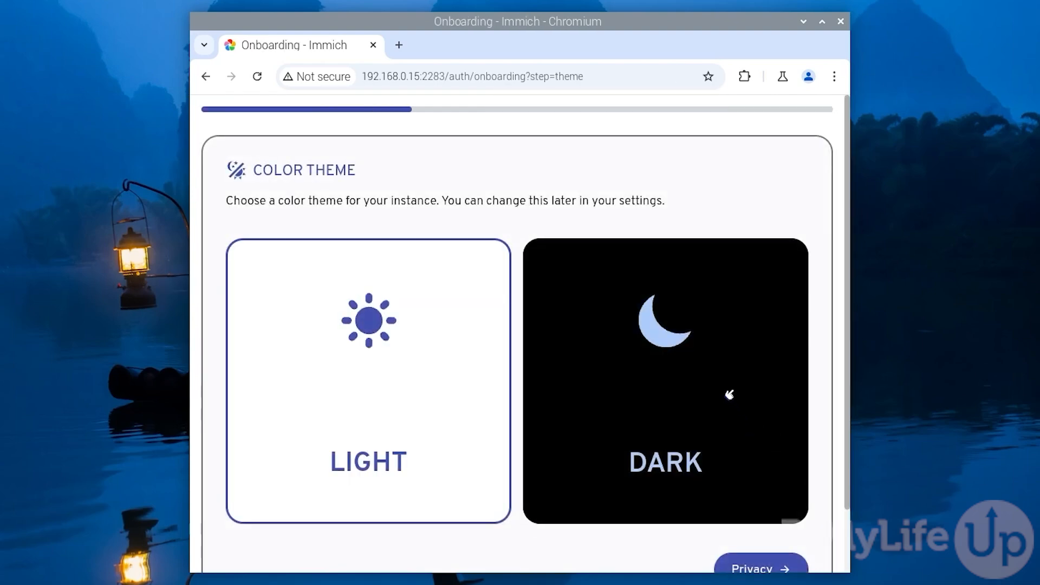
{"action": "left_click", "coordinate": [664, 380]}
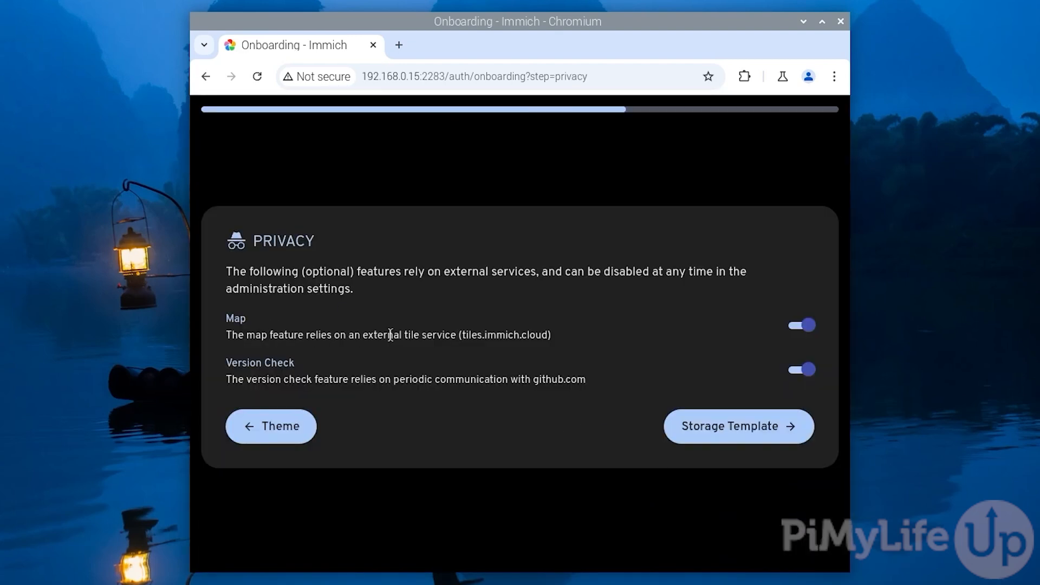
{"action": "left_click", "coordinate": [737, 426]}
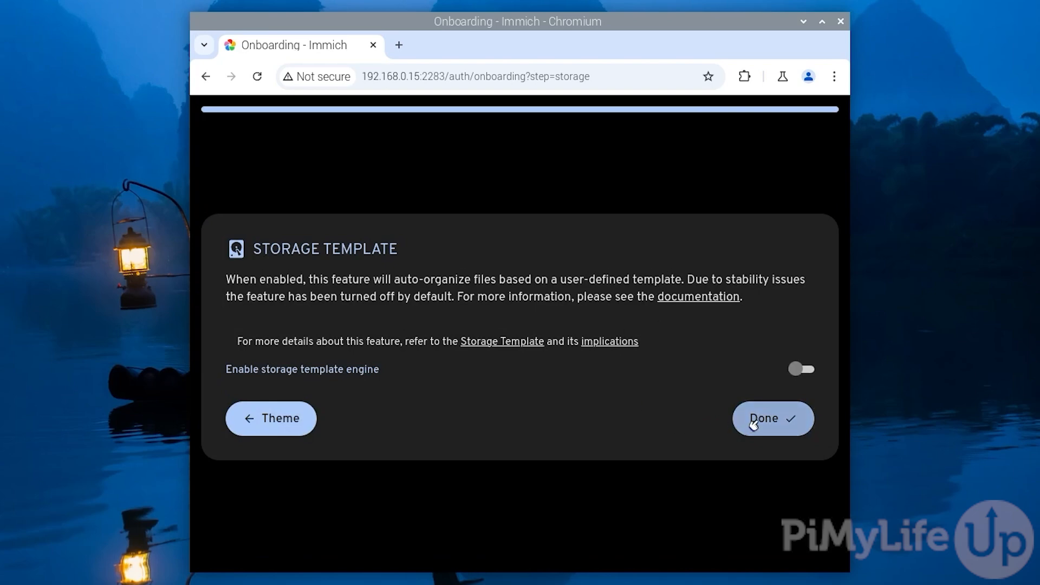
{"action": "left_click", "coordinate": [770, 418]}
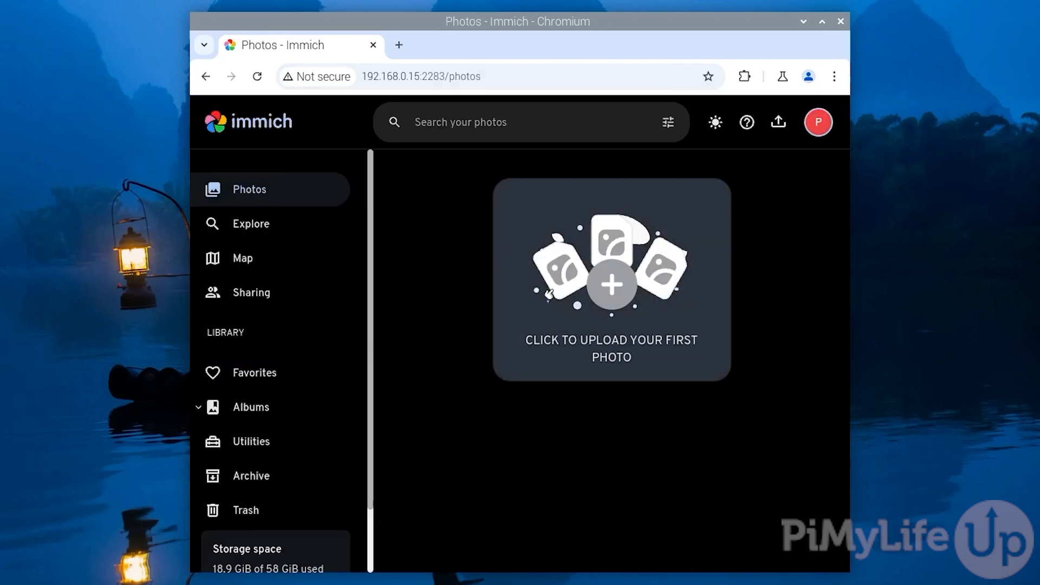
{"action": "mouse_move", "coordinate": [550, 412]}
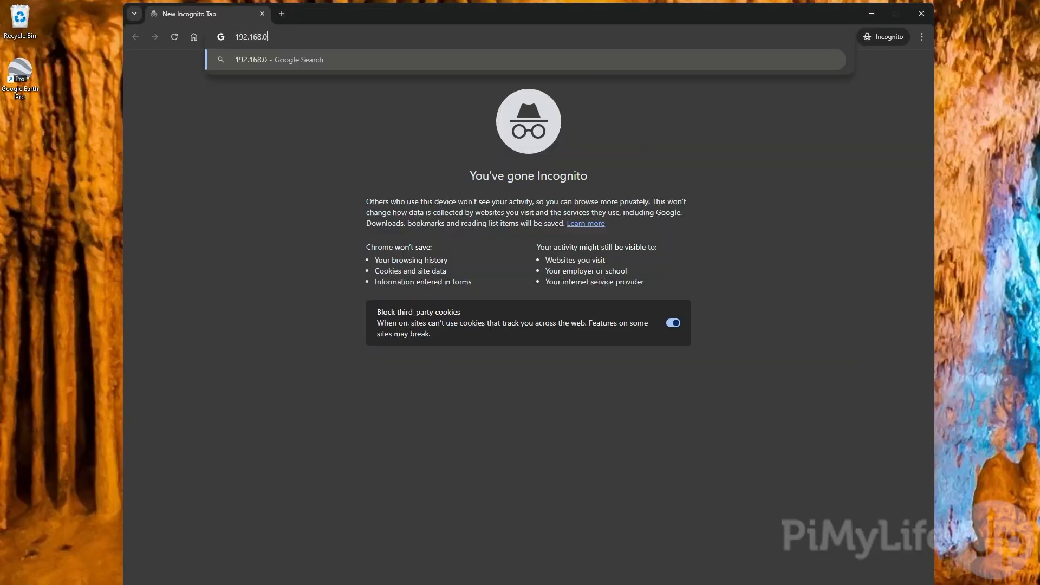
From the PC's browser, load 192.168.0.15:2283 and log in with the admin email and password
{"action": "key", "text": "Return"}
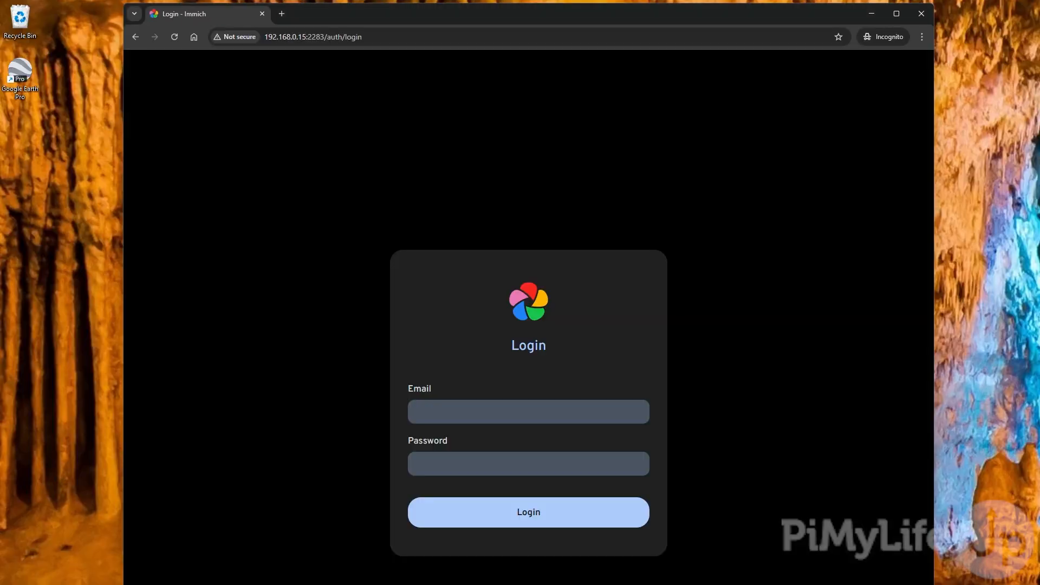
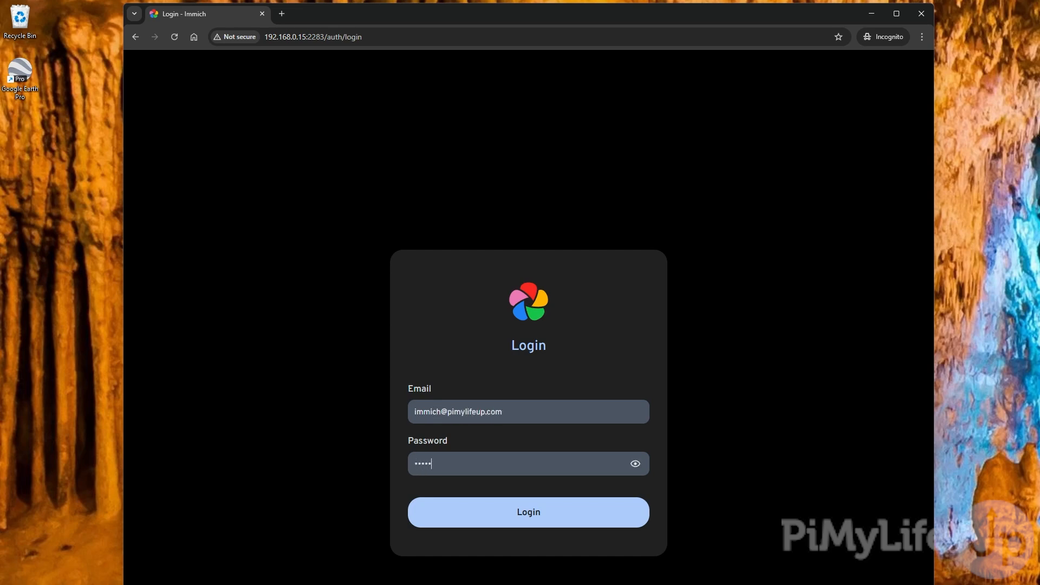
{"action": "left_click", "coordinate": [527, 511]}
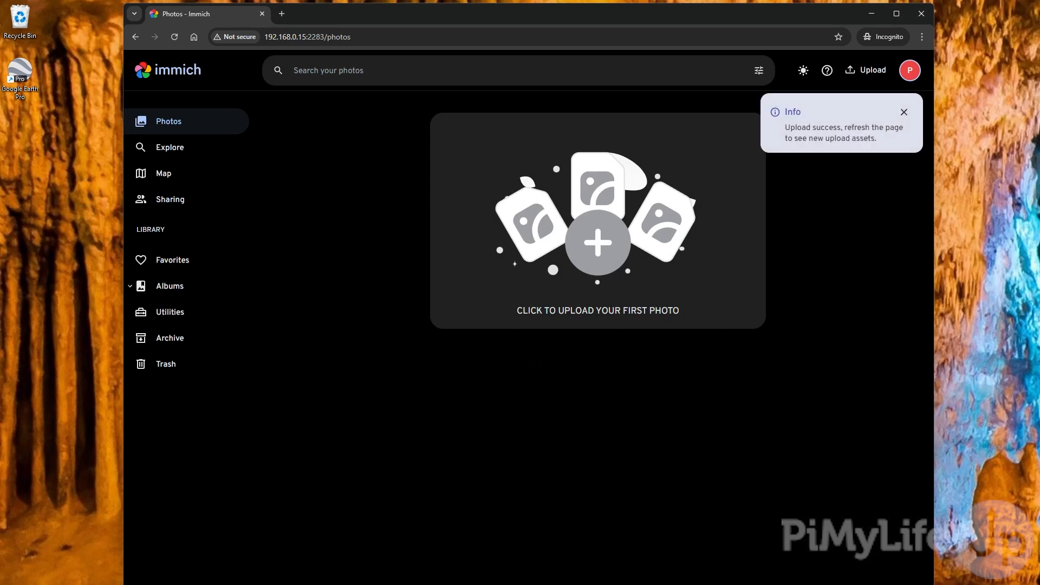
{"action": "mouse_move", "coordinate": [822, 429]}
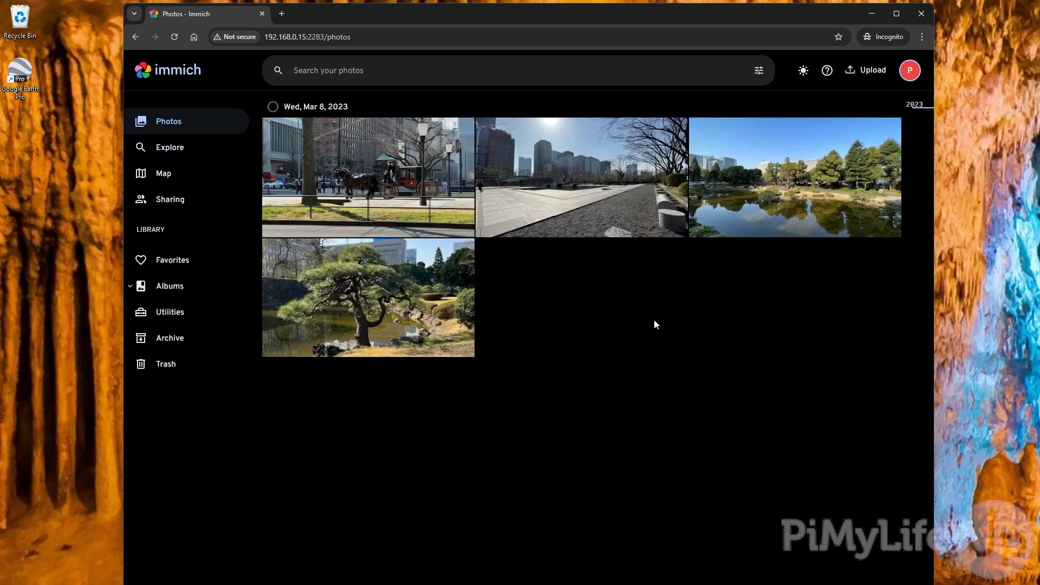
View the horse carriage photo and the next two full size, then show their locations on the Map
{"action": "left_click", "coordinate": [367, 176]}
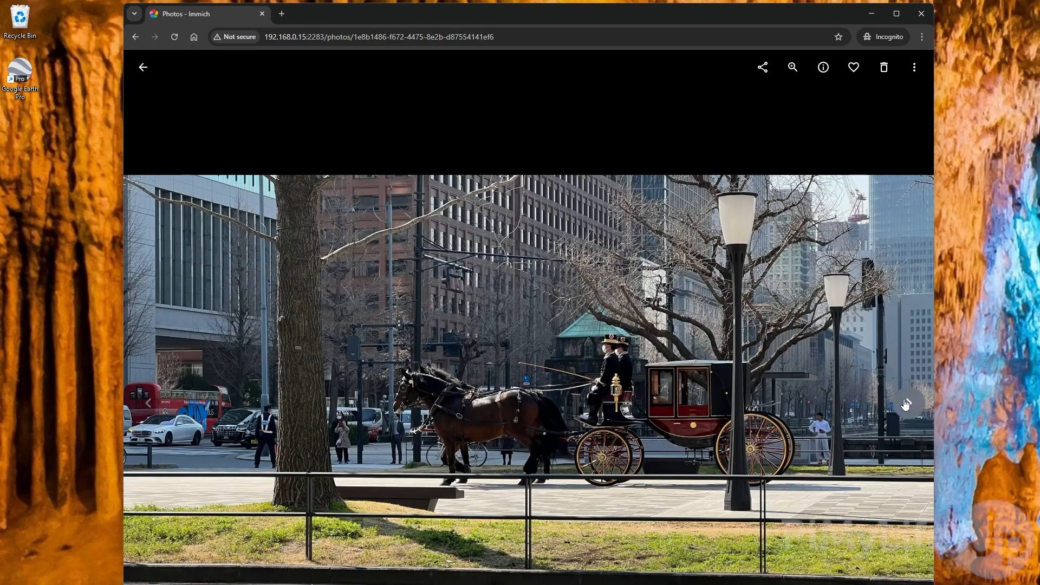
{"action": "left_click", "coordinate": [907, 403]}
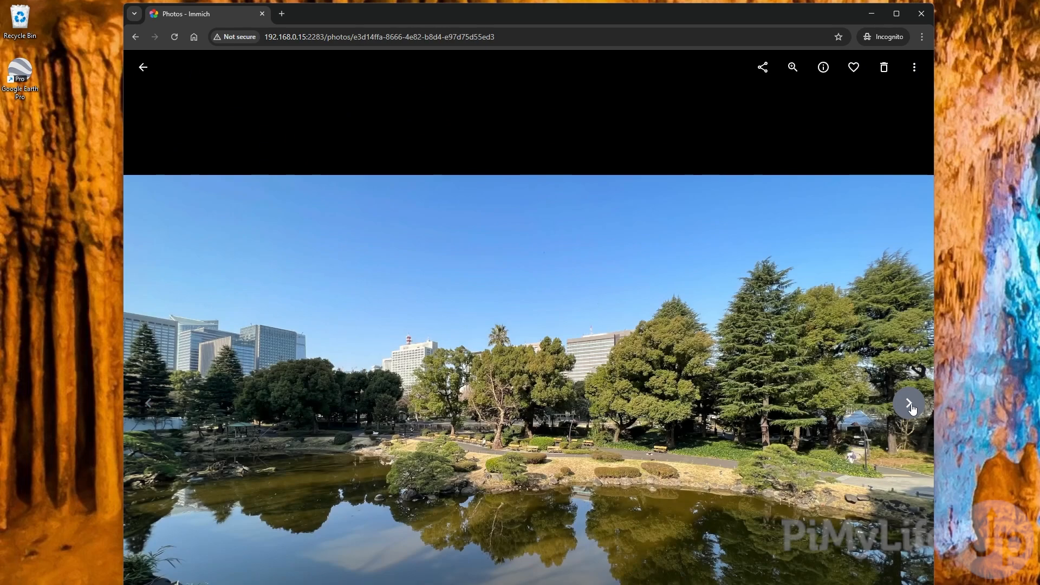
{"action": "left_click", "coordinate": [908, 403]}
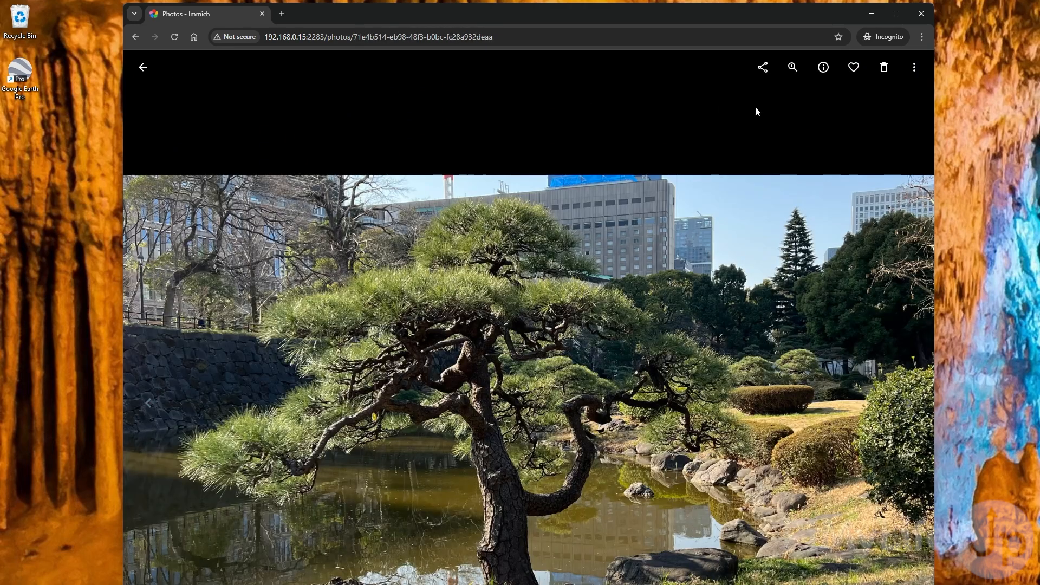
{"action": "left_click", "coordinate": [143, 68]}
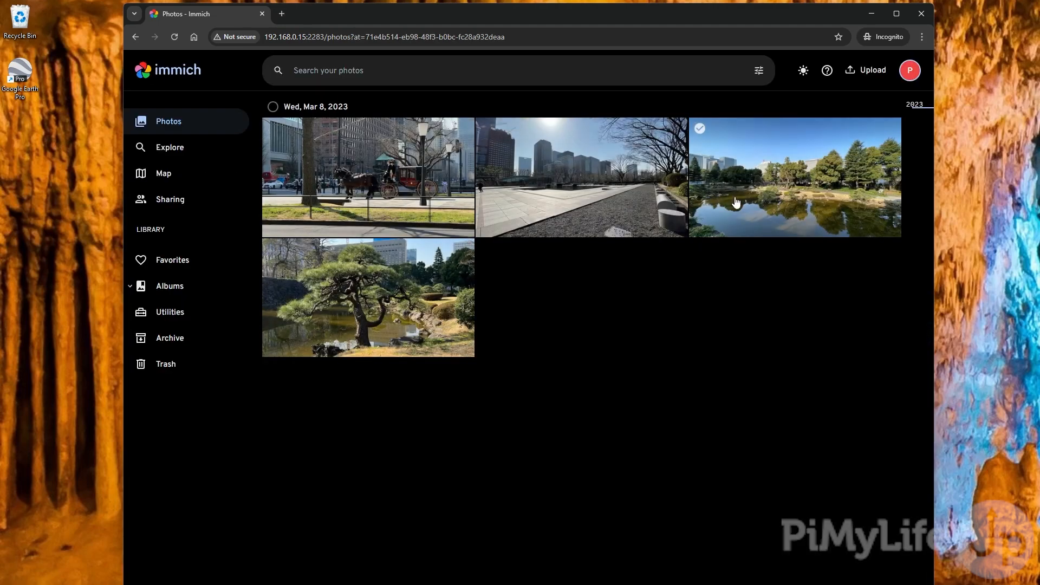
{"action": "left_click", "coordinate": [164, 174]}
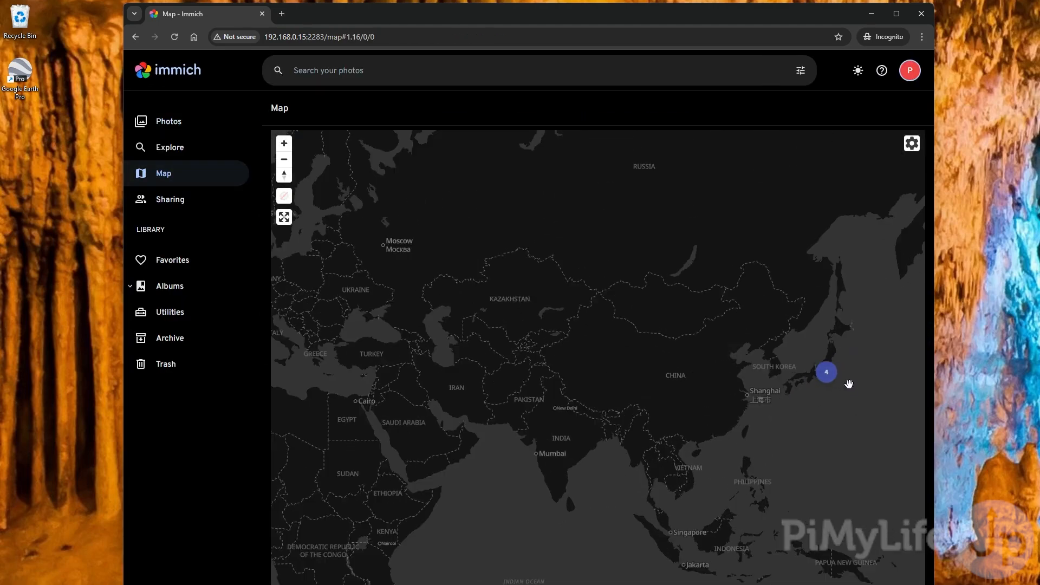